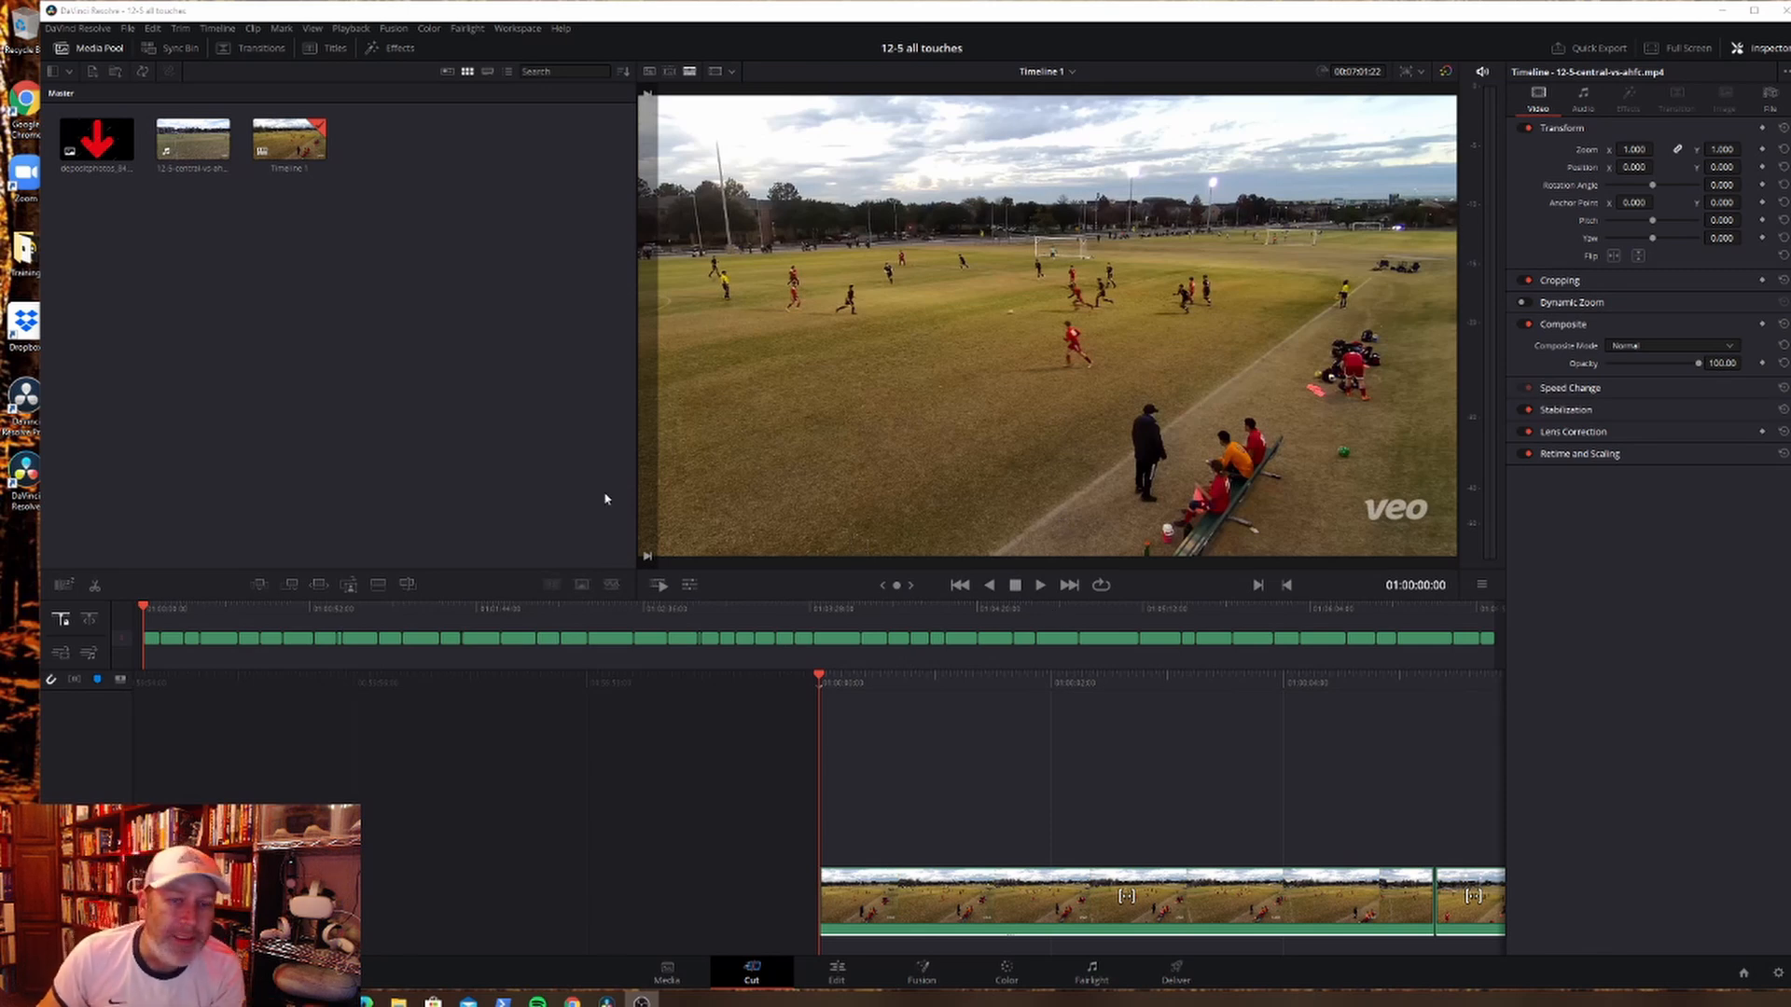
pyautogui.moveTo(753, 436)
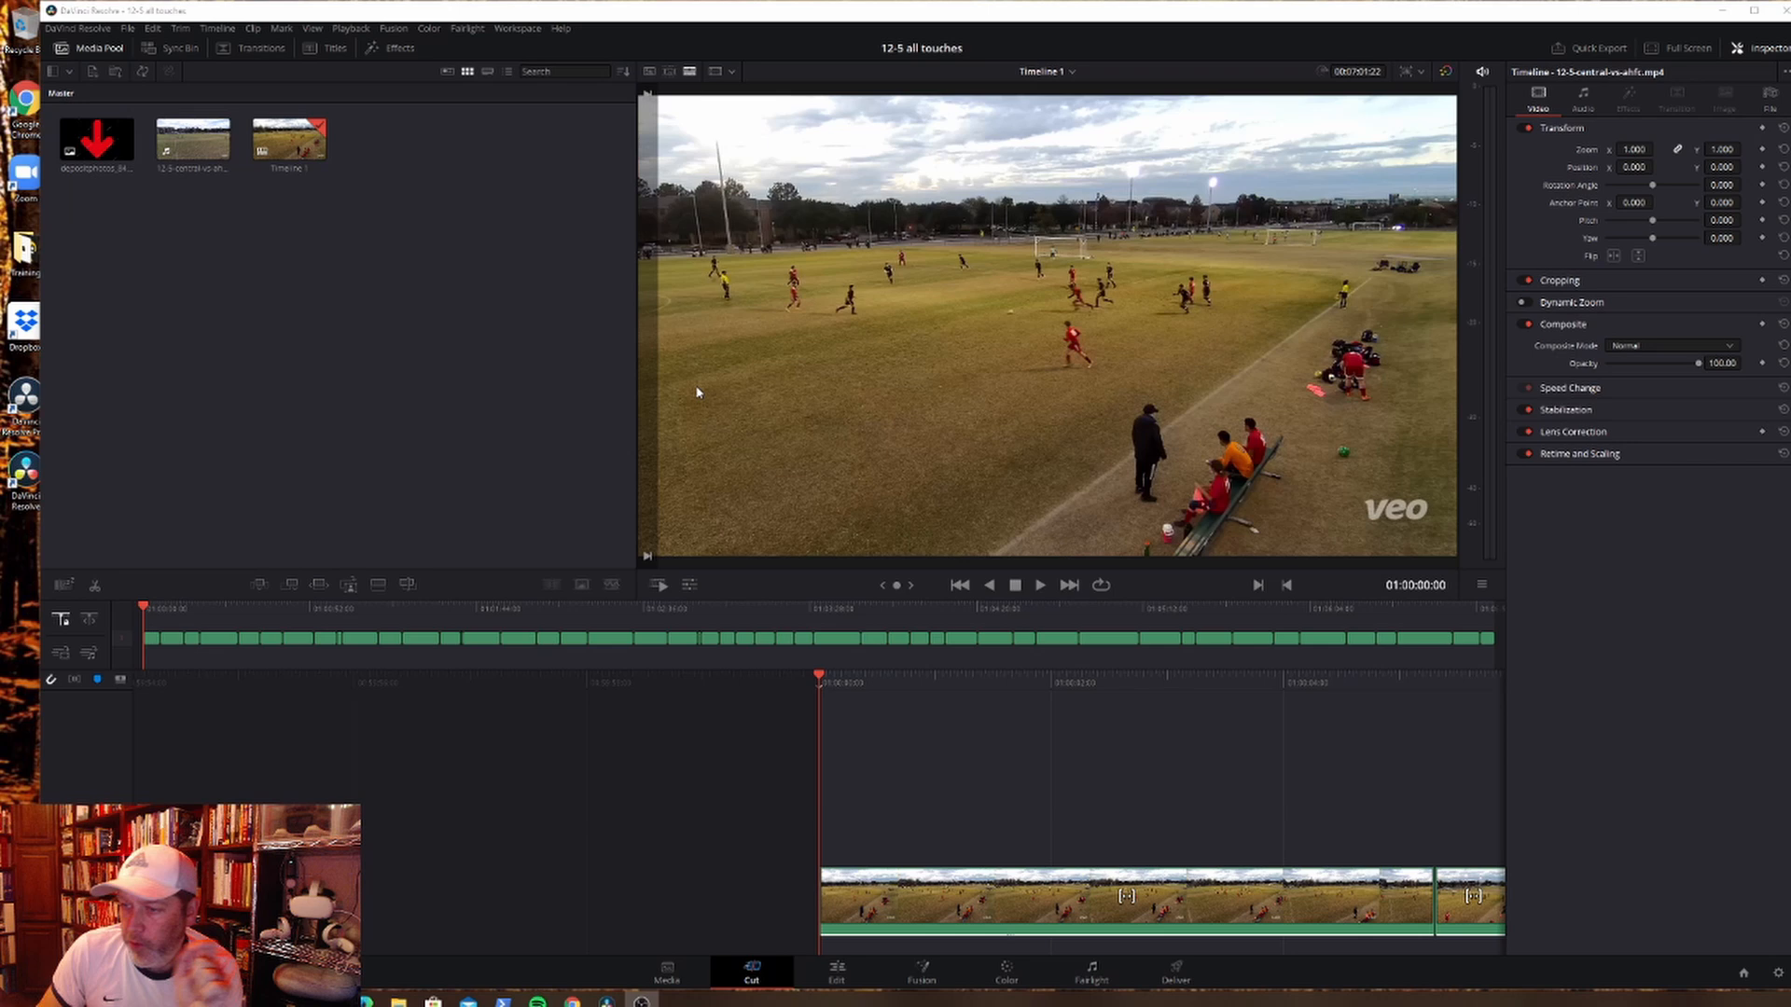
pyautogui.moveTo(571, 377)
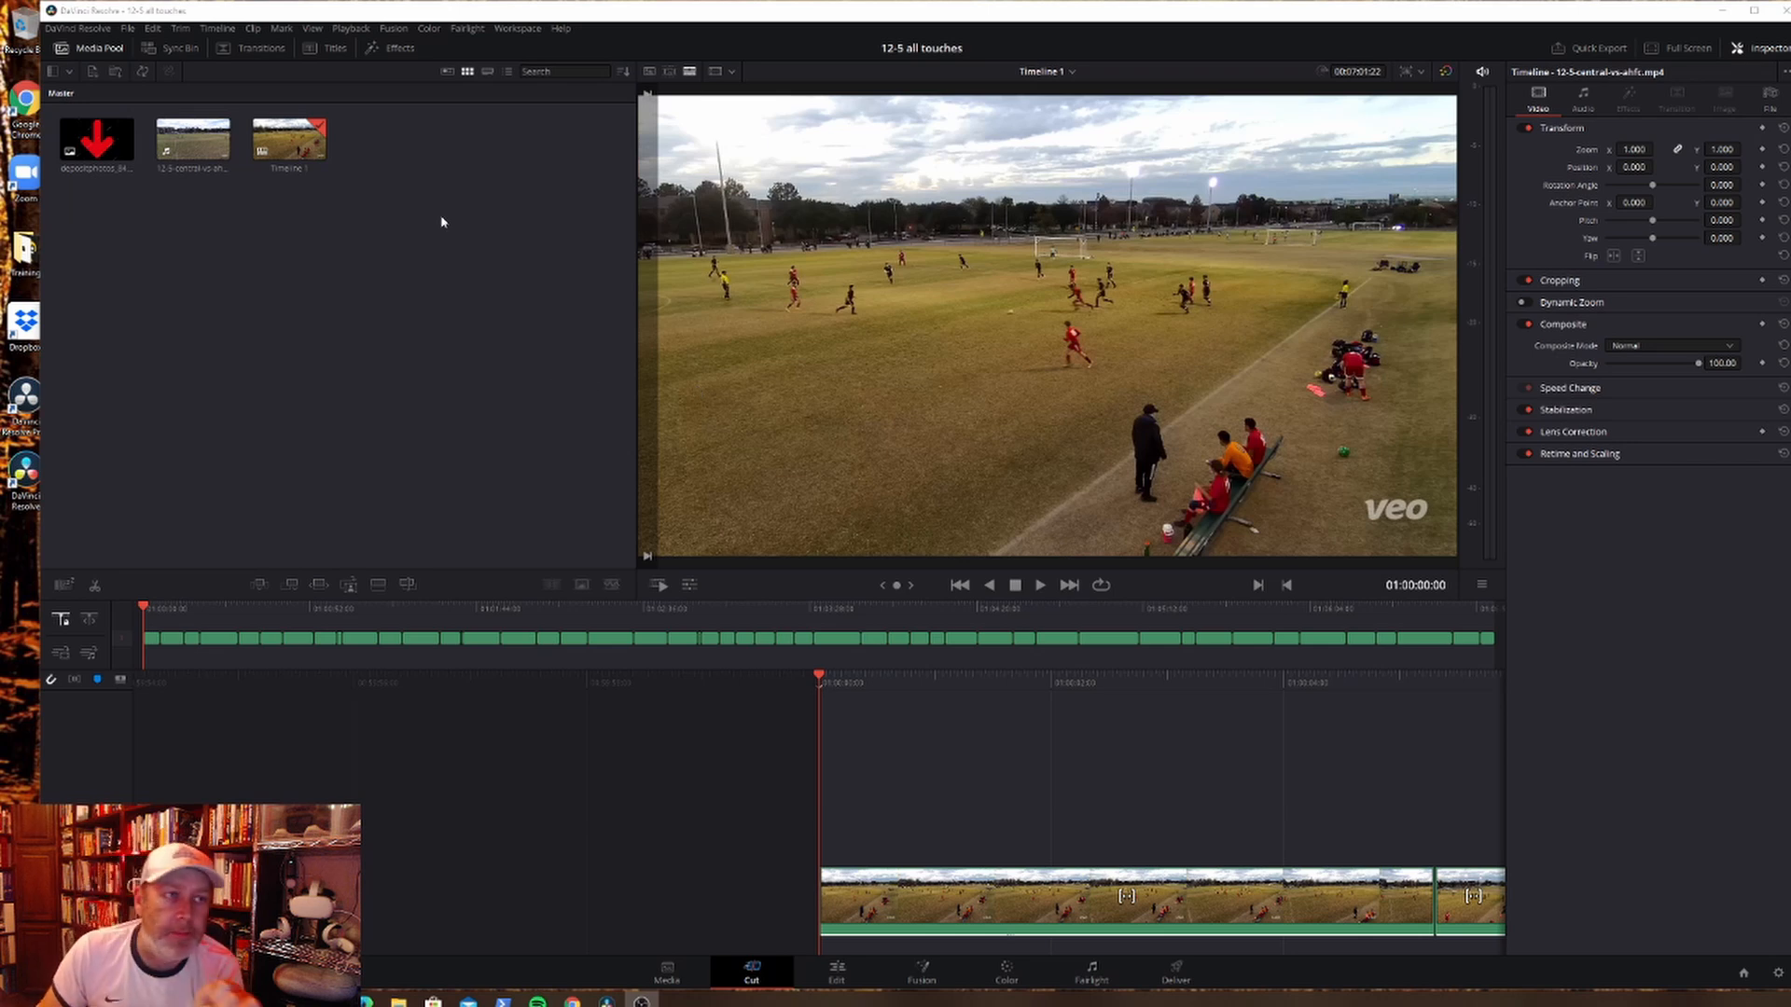
# Step: Place the red arrow image above the soccer clip at Zoom 0.076, over the player in red
pyautogui.click(97, 140)
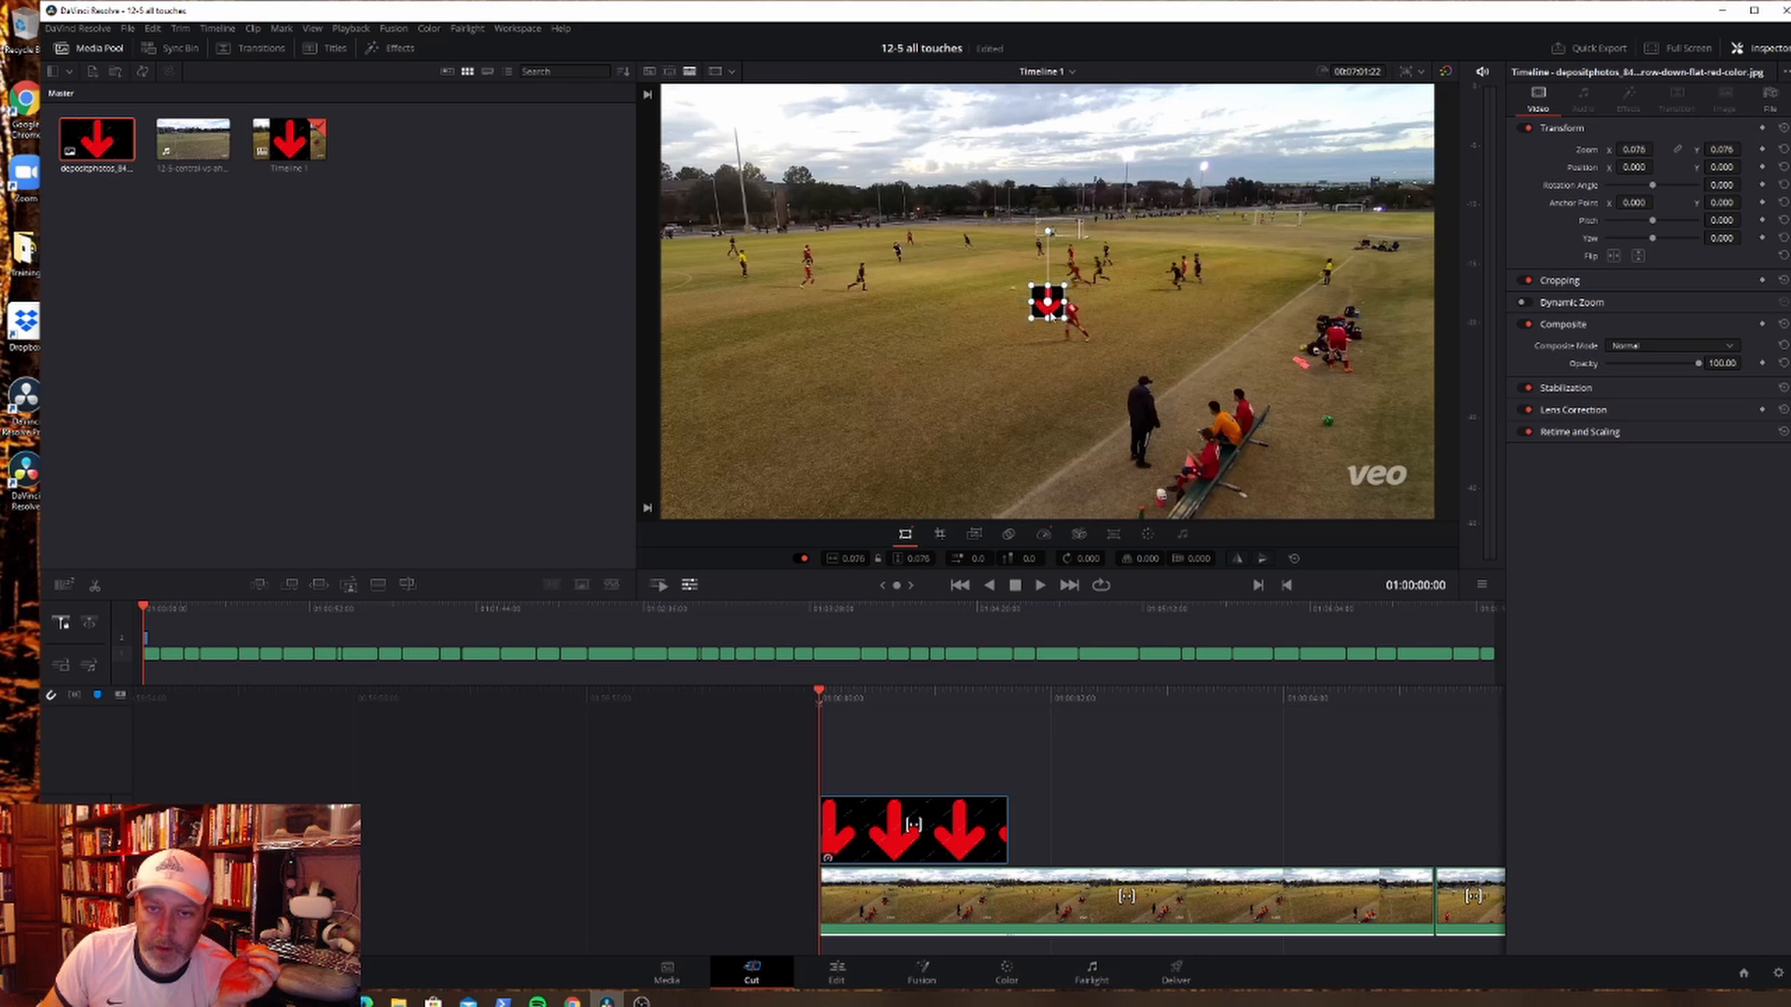
pyautogui.moveTo(1041, 302); pyautogui.dragTo(1062, 268)
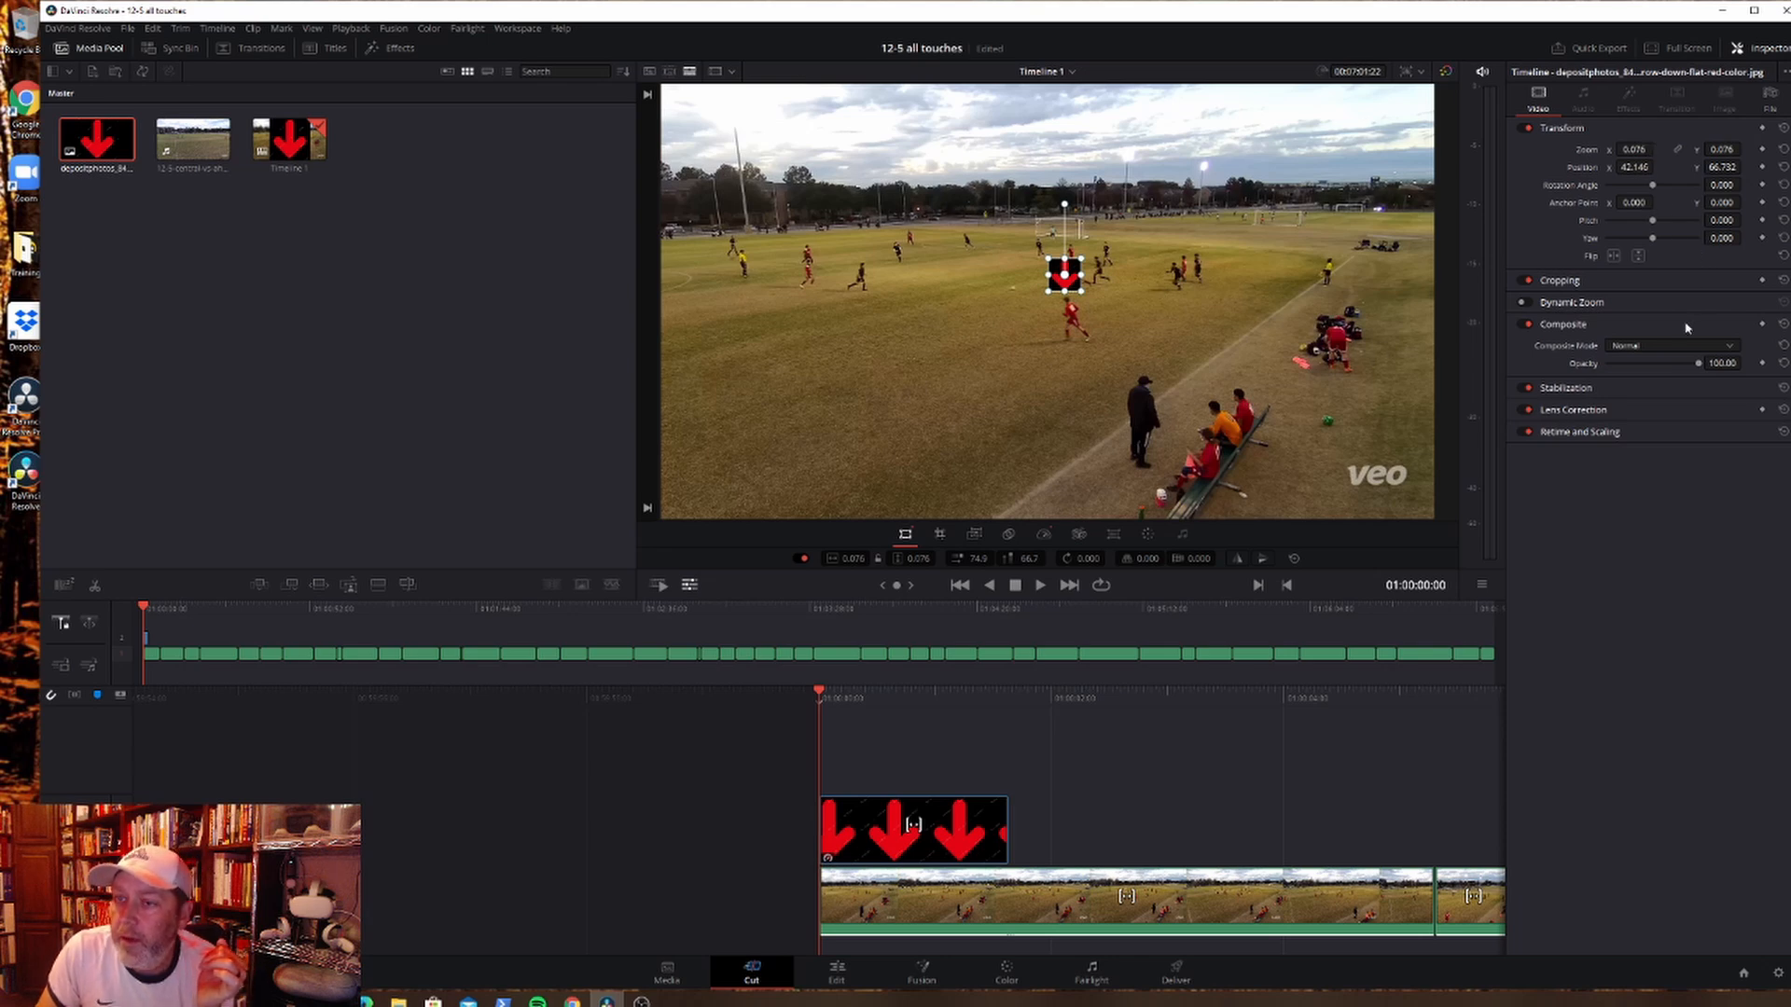
# Step: Set the arrow clip's Composite Mode to Add so its black background vanishes
pyautogui.click(1671, 345)
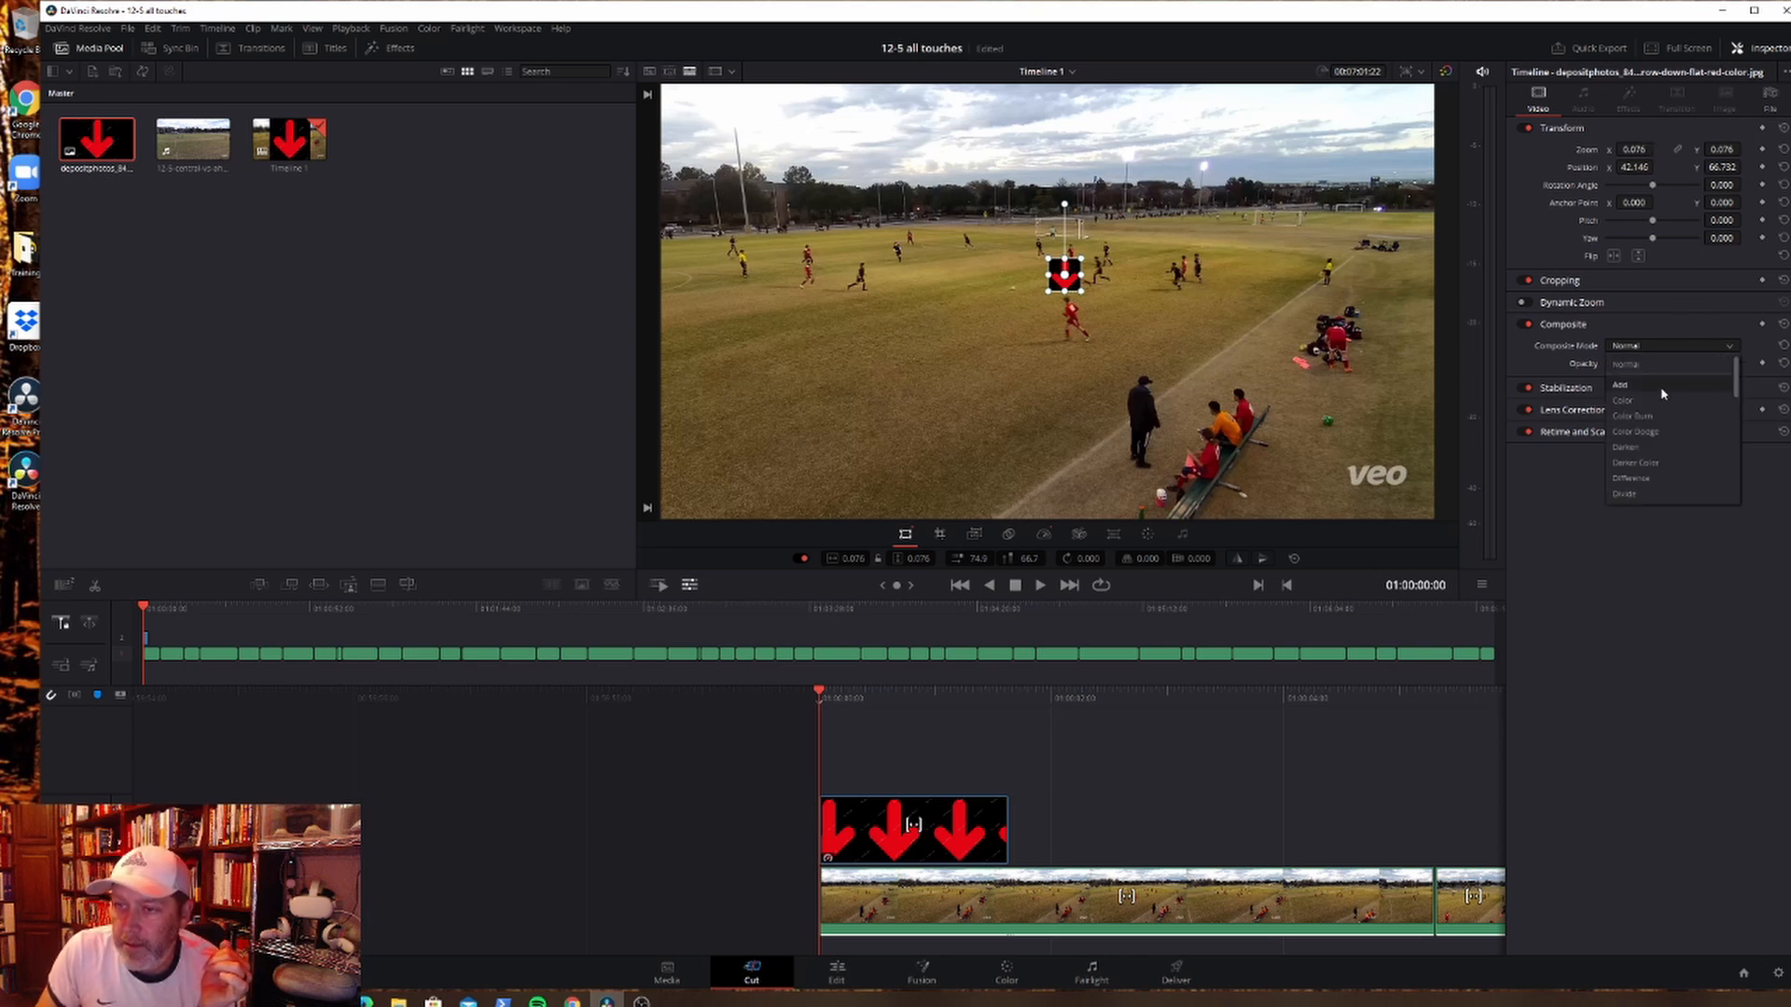
pyautogui.click(1619, 383)
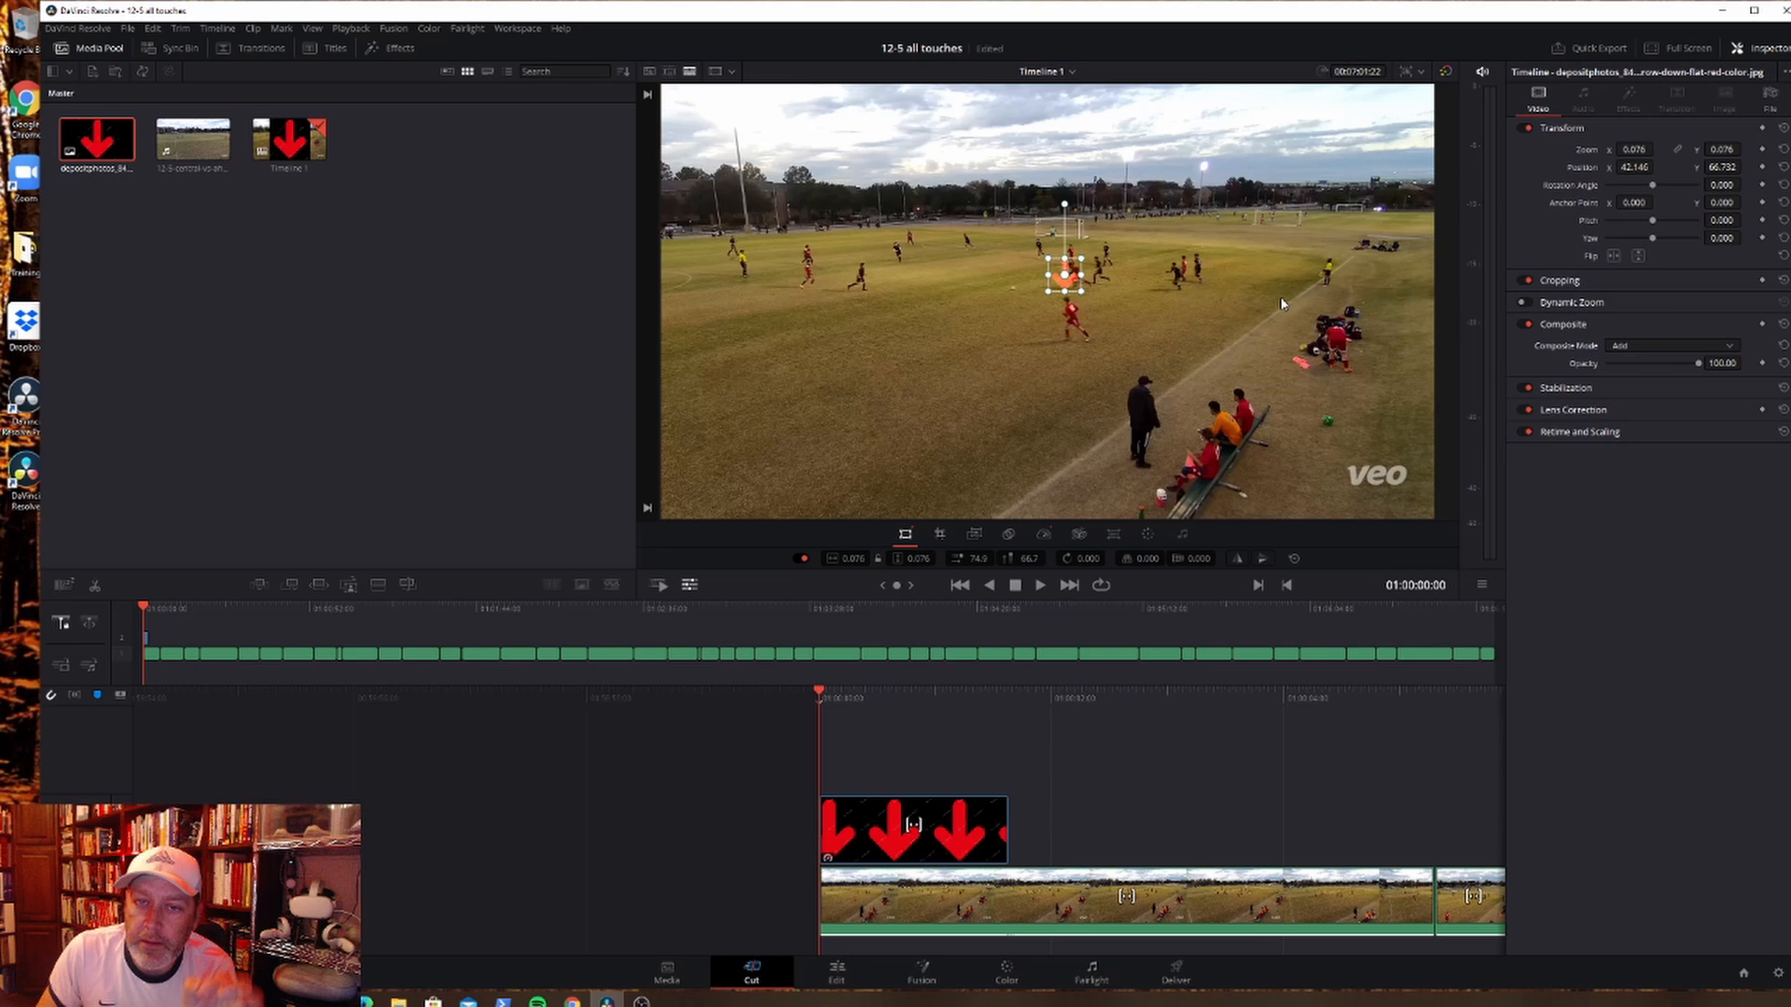
pyautogui.moveTo(1077, 287)
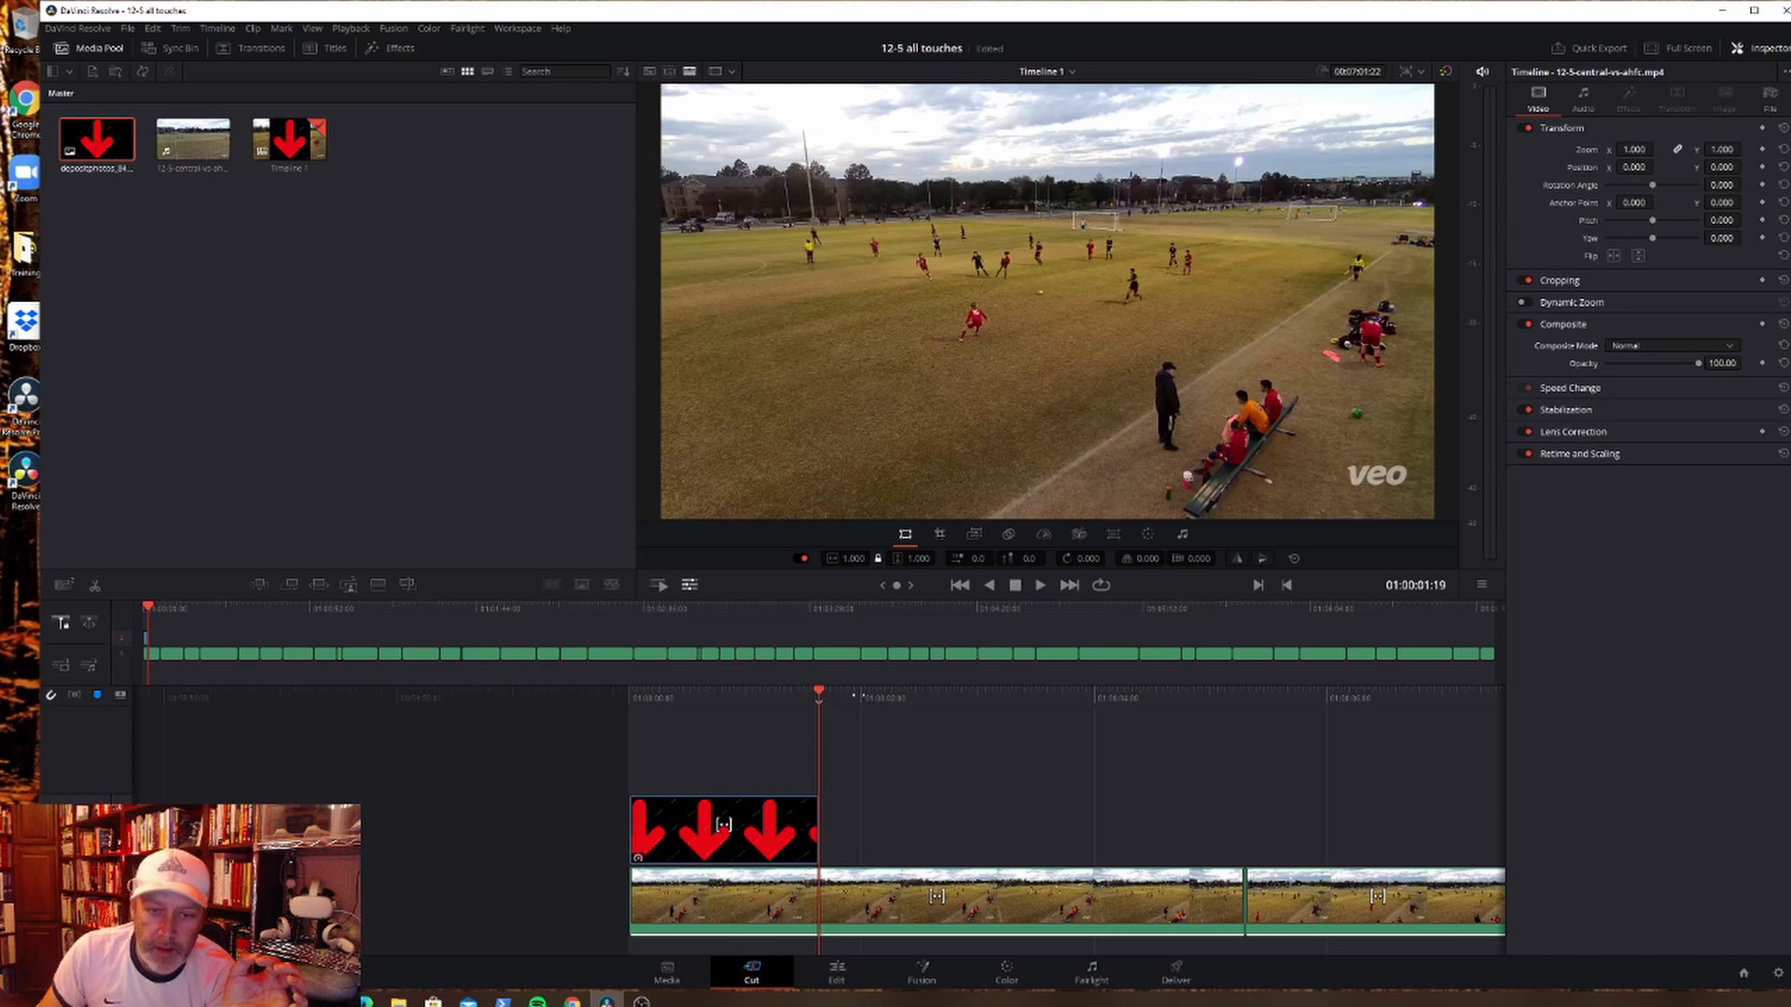
# Step: Keyframe the arrow's position at several playhead points to follow the player in red
pyautogui.click(731, 829)
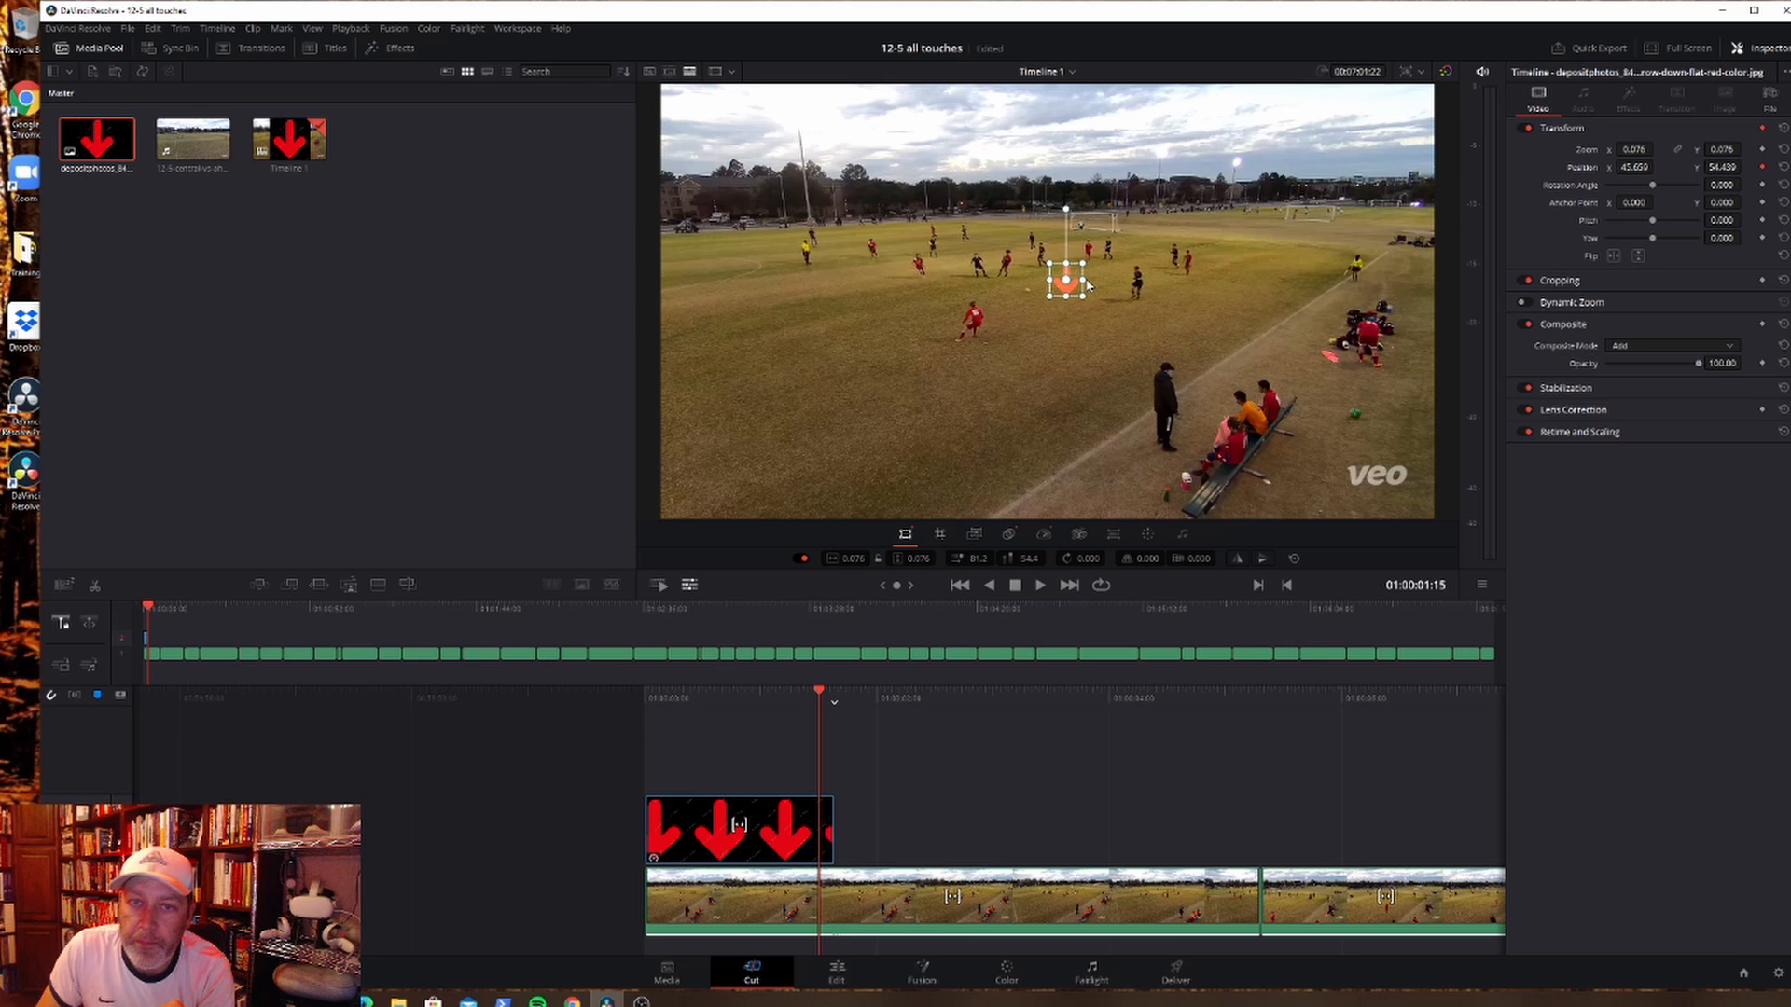
pyautogui.moveTo(1065, 280); pyautogui.dragTo(985, 285)
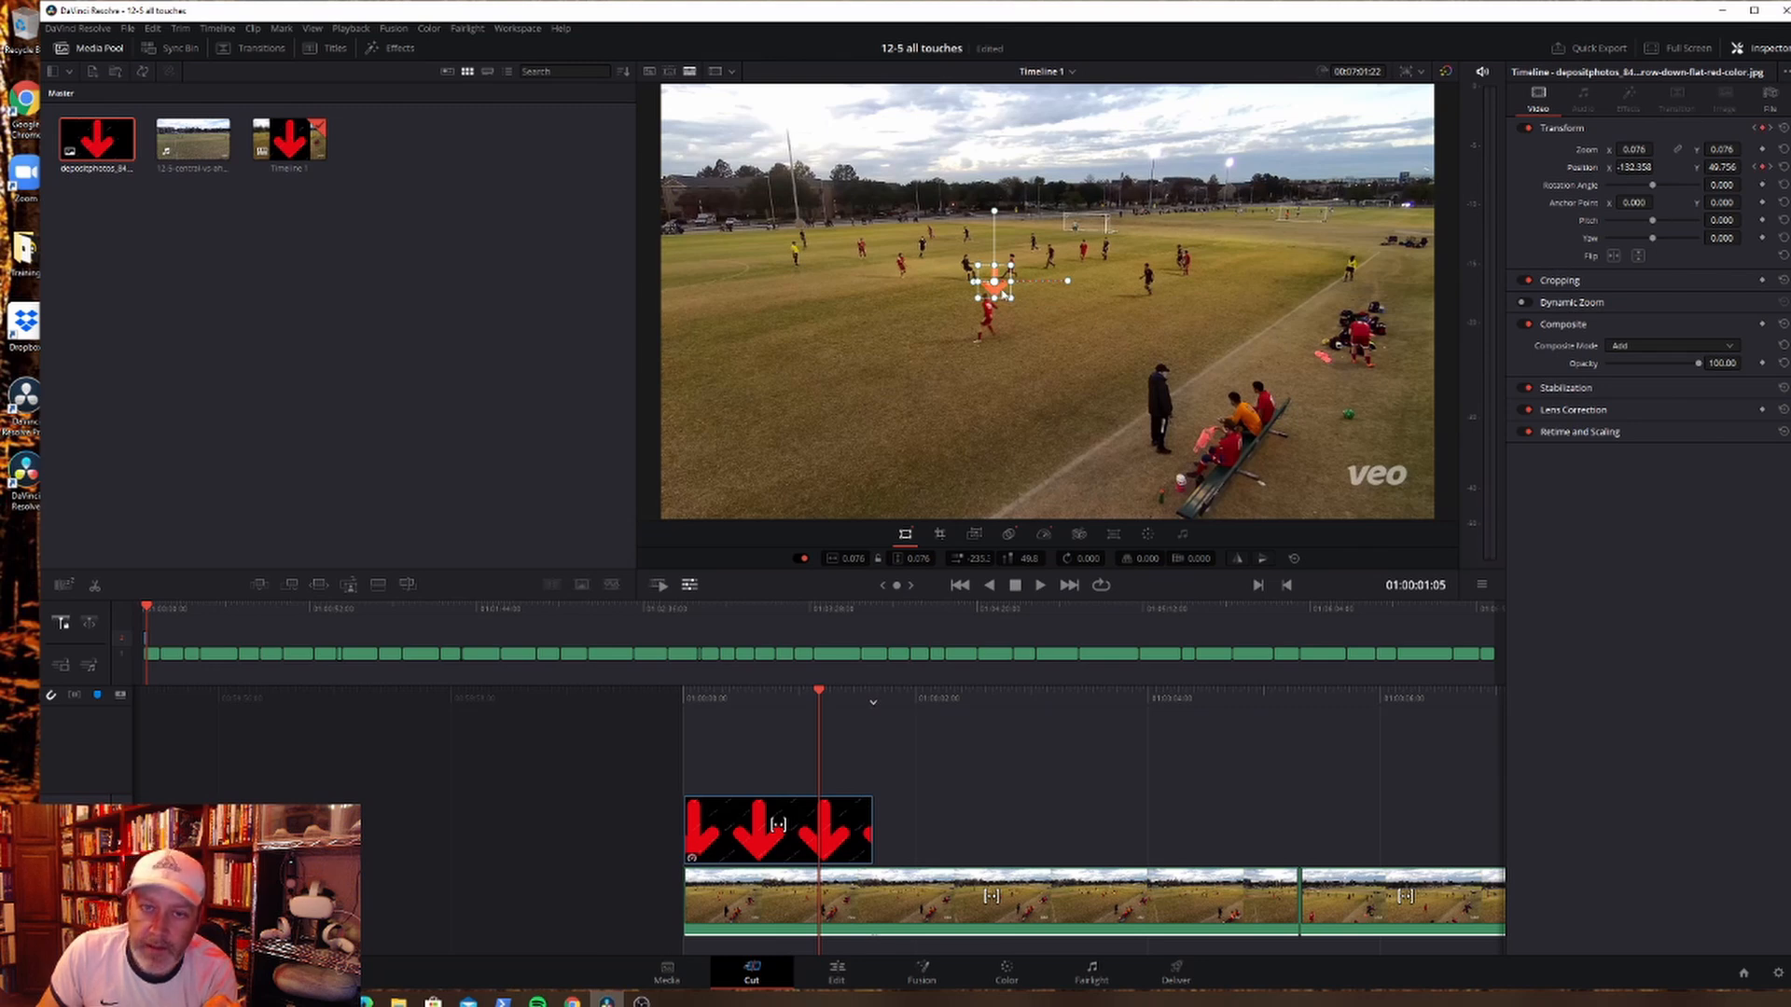
pyautogui.moveTo(995, 279); pyautogui.dragTo(984, 268)
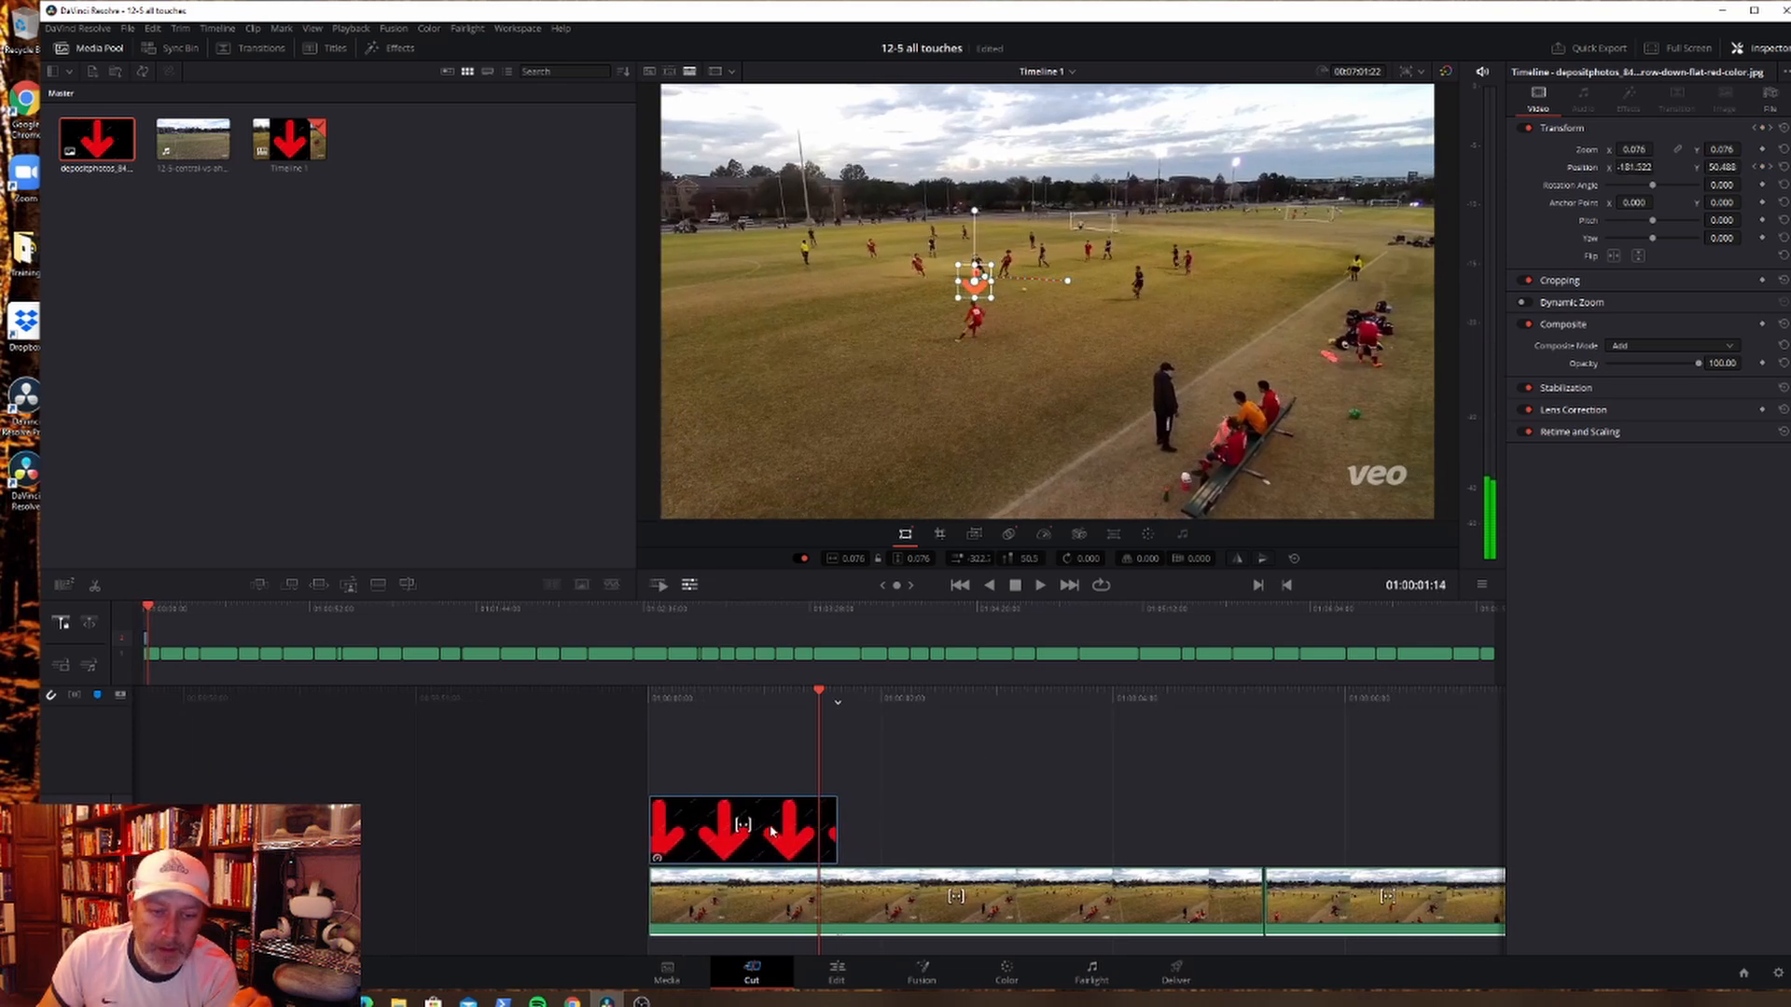
# Step: Copy the keyframed arrow clip and paste it above a later soccer clip
pyautogui.rightClick(770, 832)
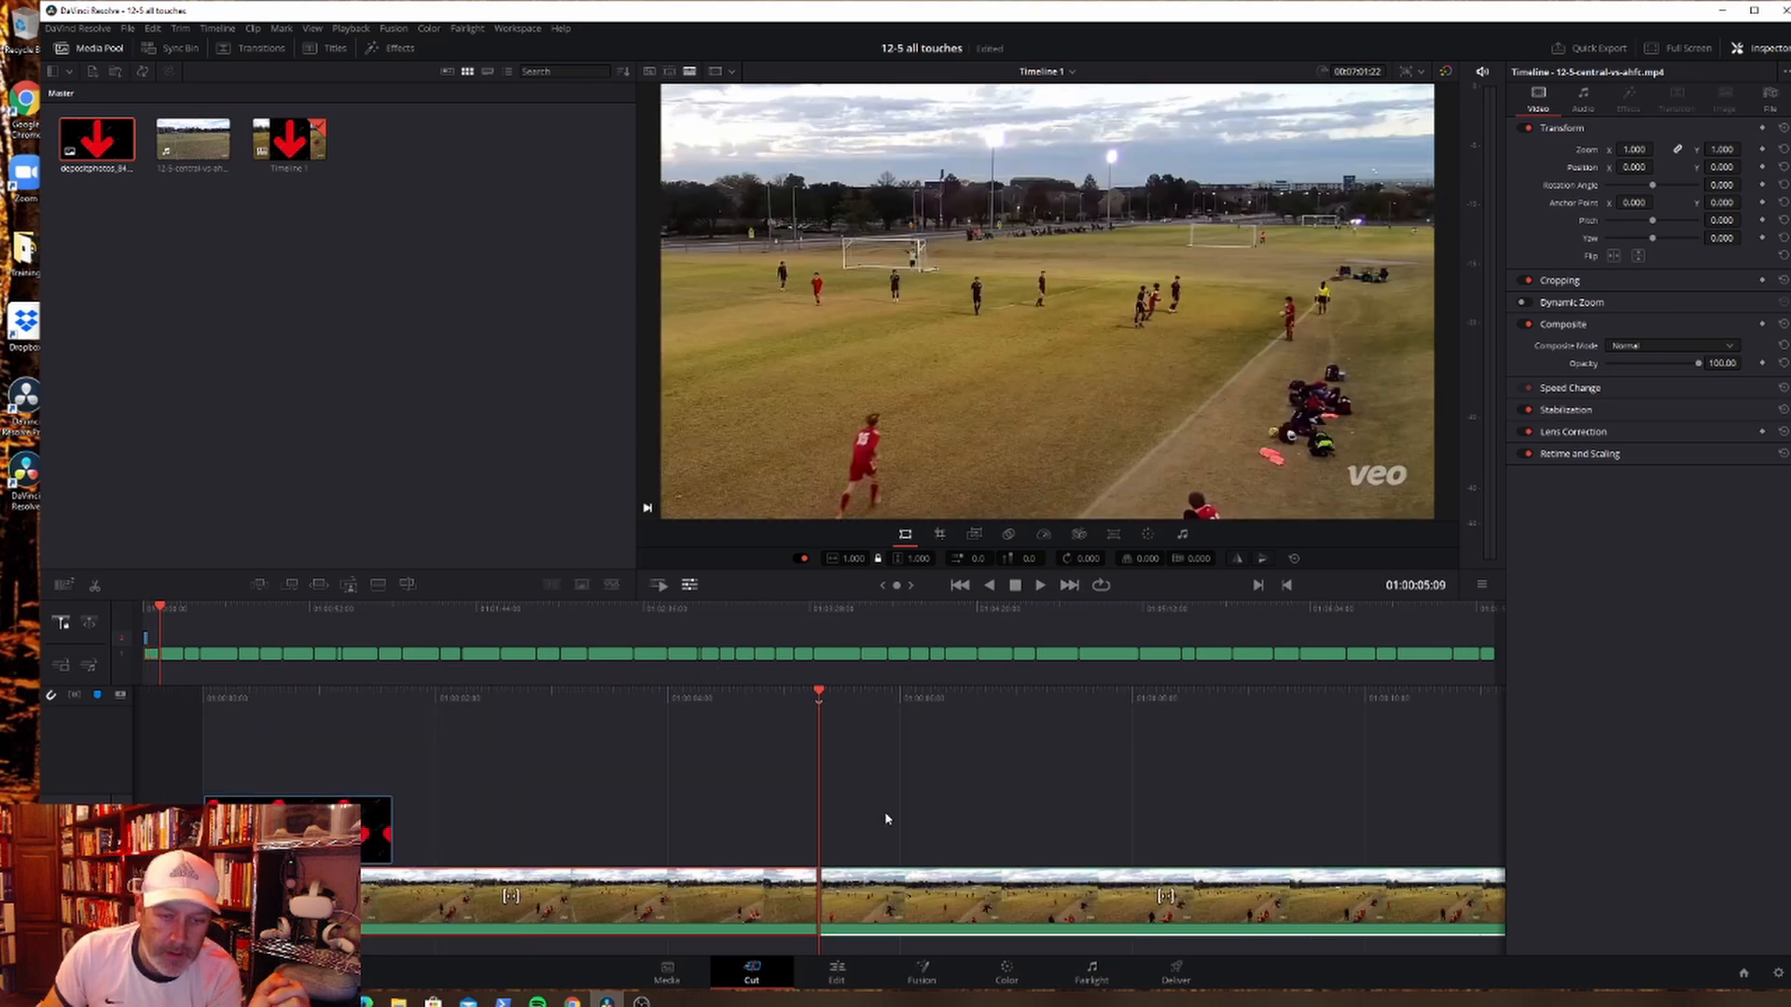
pyautogui.rightClick(884, 818)
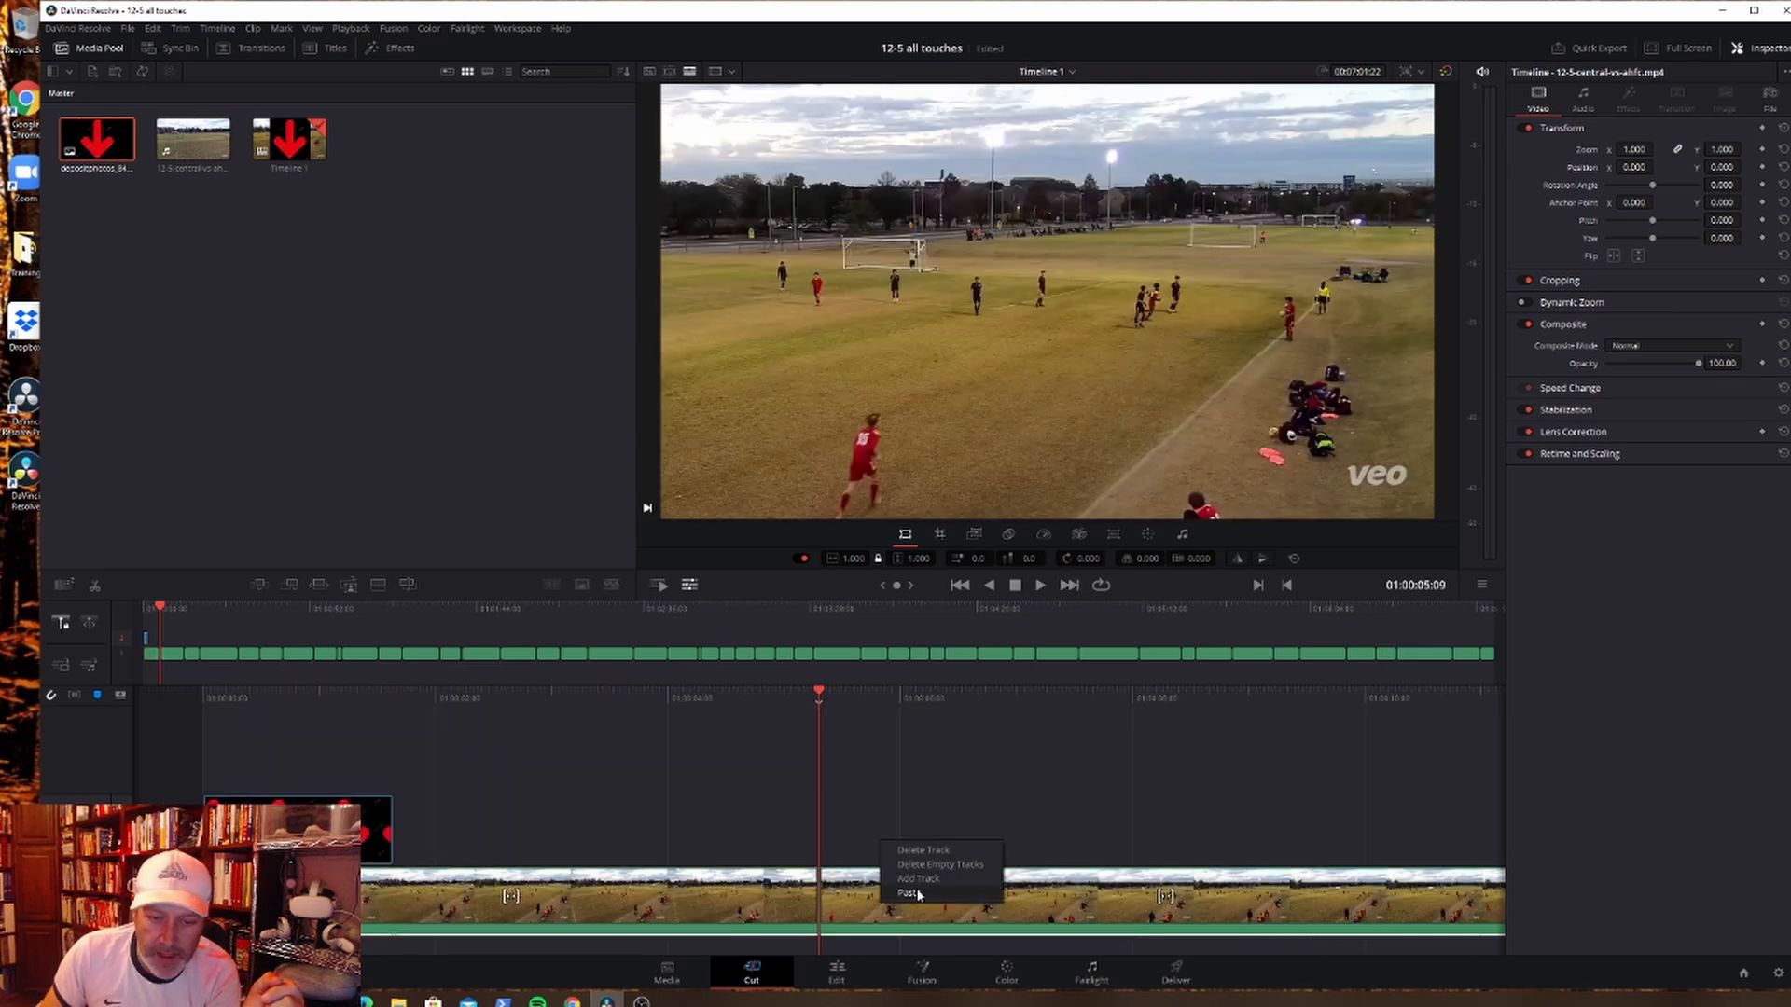
pyautogui.click(908, 893)
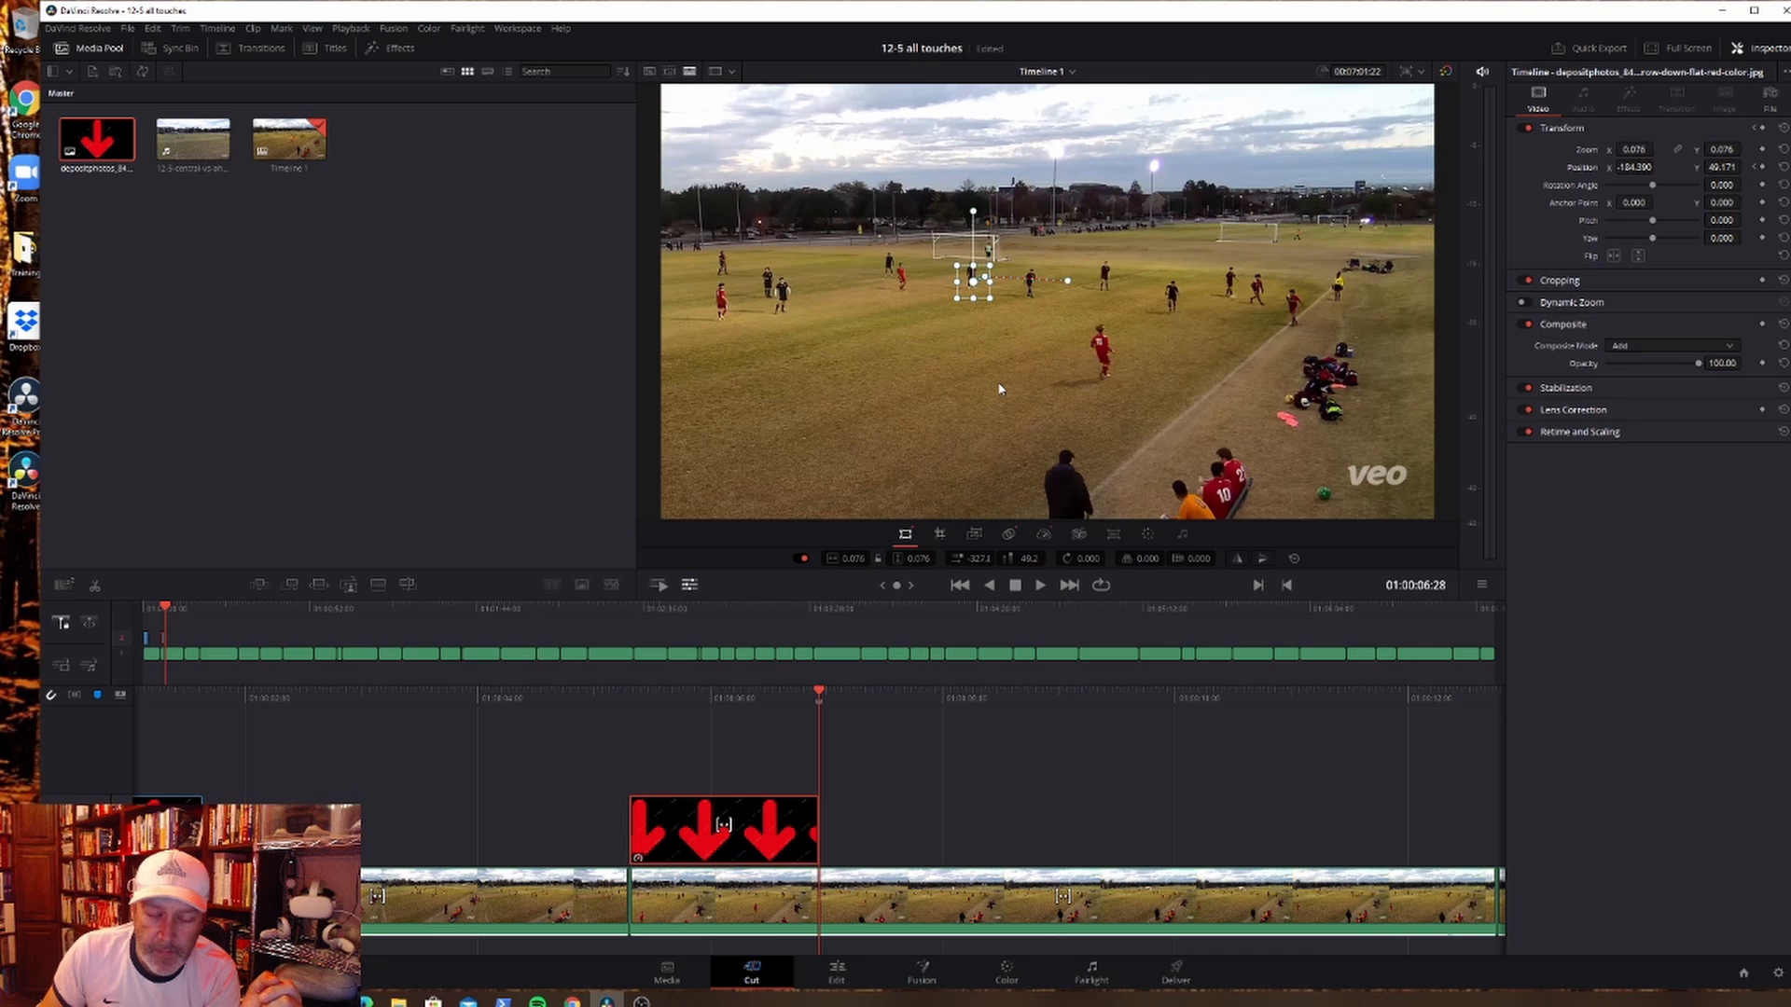
pyautogui.moveTo(1000, 390)
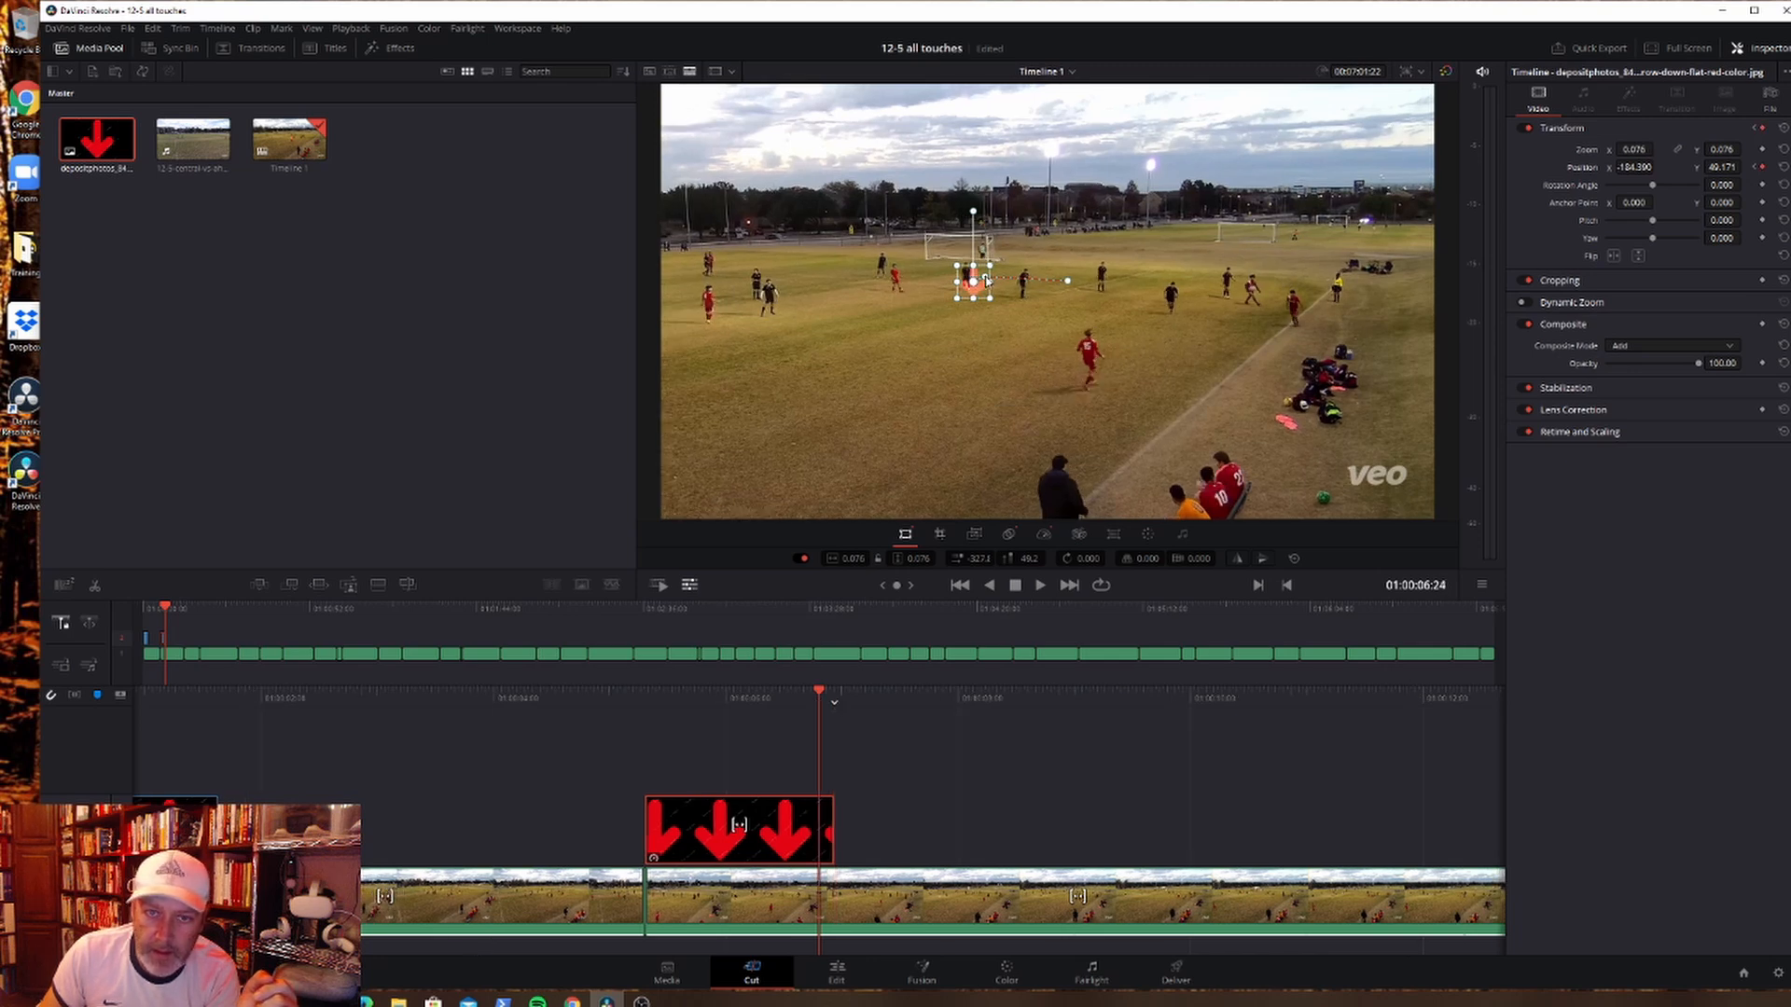
# Step: Align the pasted arrow and move it onto the player in red at the lower left
pyautogui.moveTo(968, 279); pyautogui.dragTo(1000, 268)
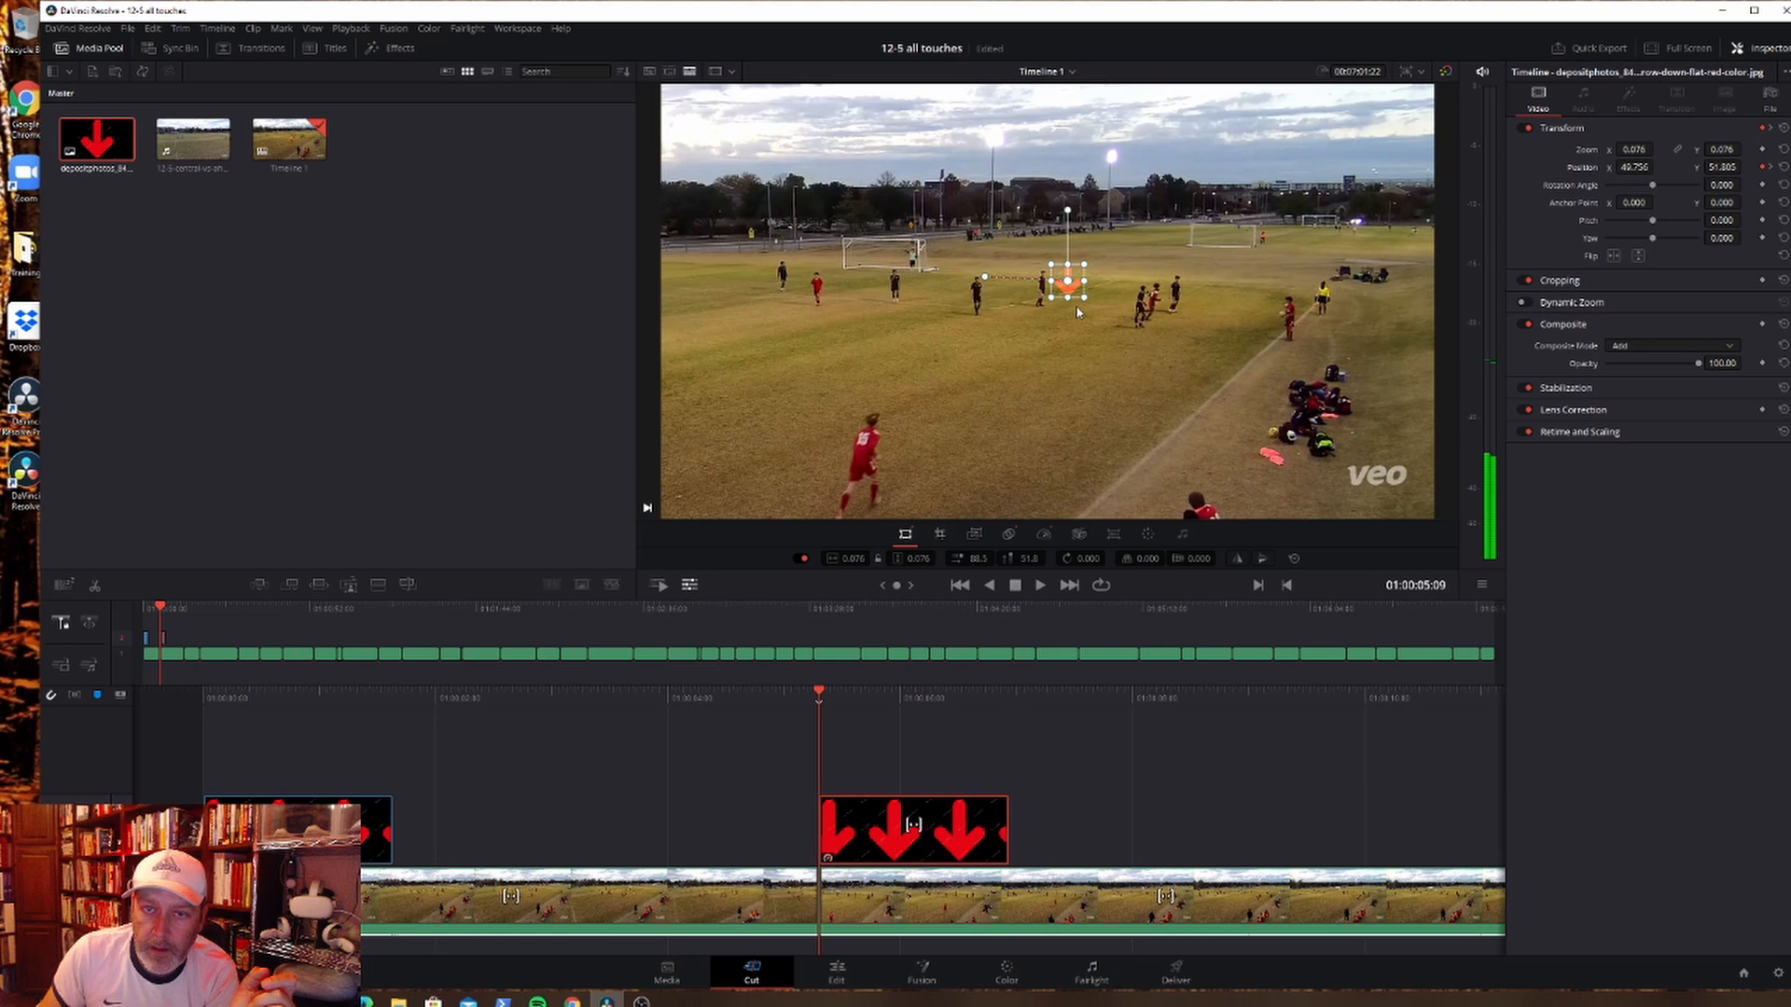
pyautogui.moveTo(1065, 282); pyautogui.dragTo(882, 393)
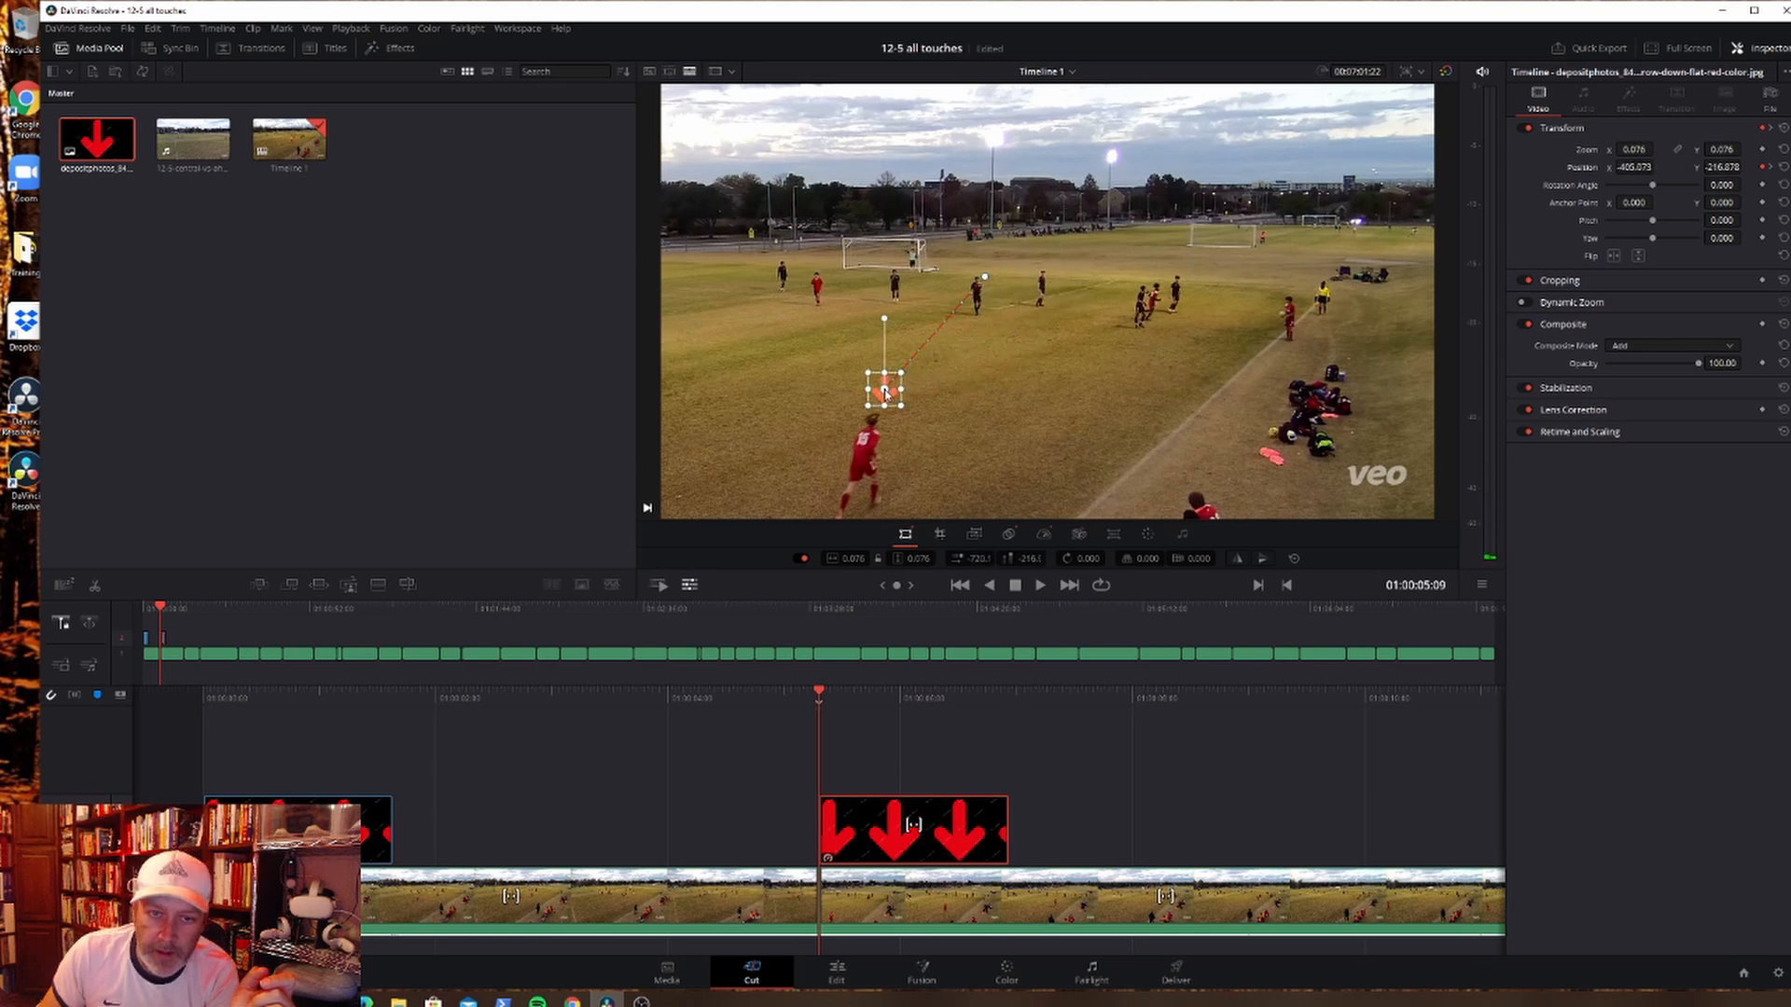
pyautogui.moveTo(882, 393); pyautogui.dragTo(873, 397)
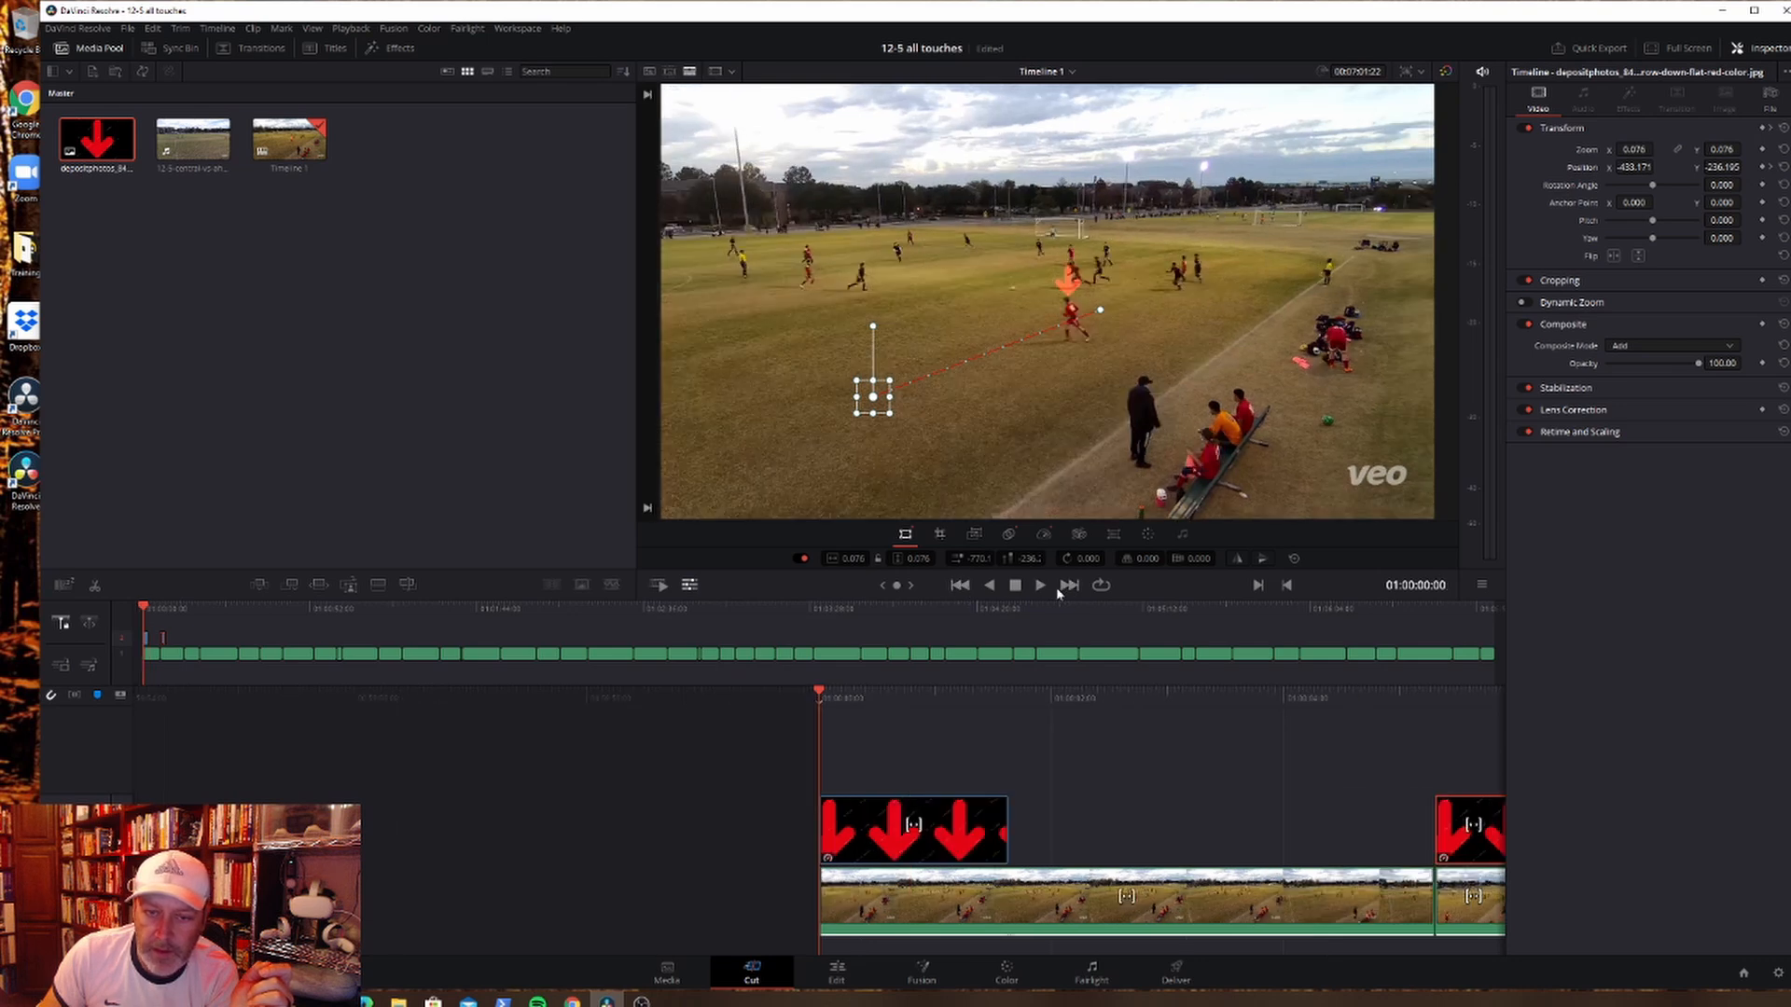
pyautogui.click(1039, 584)
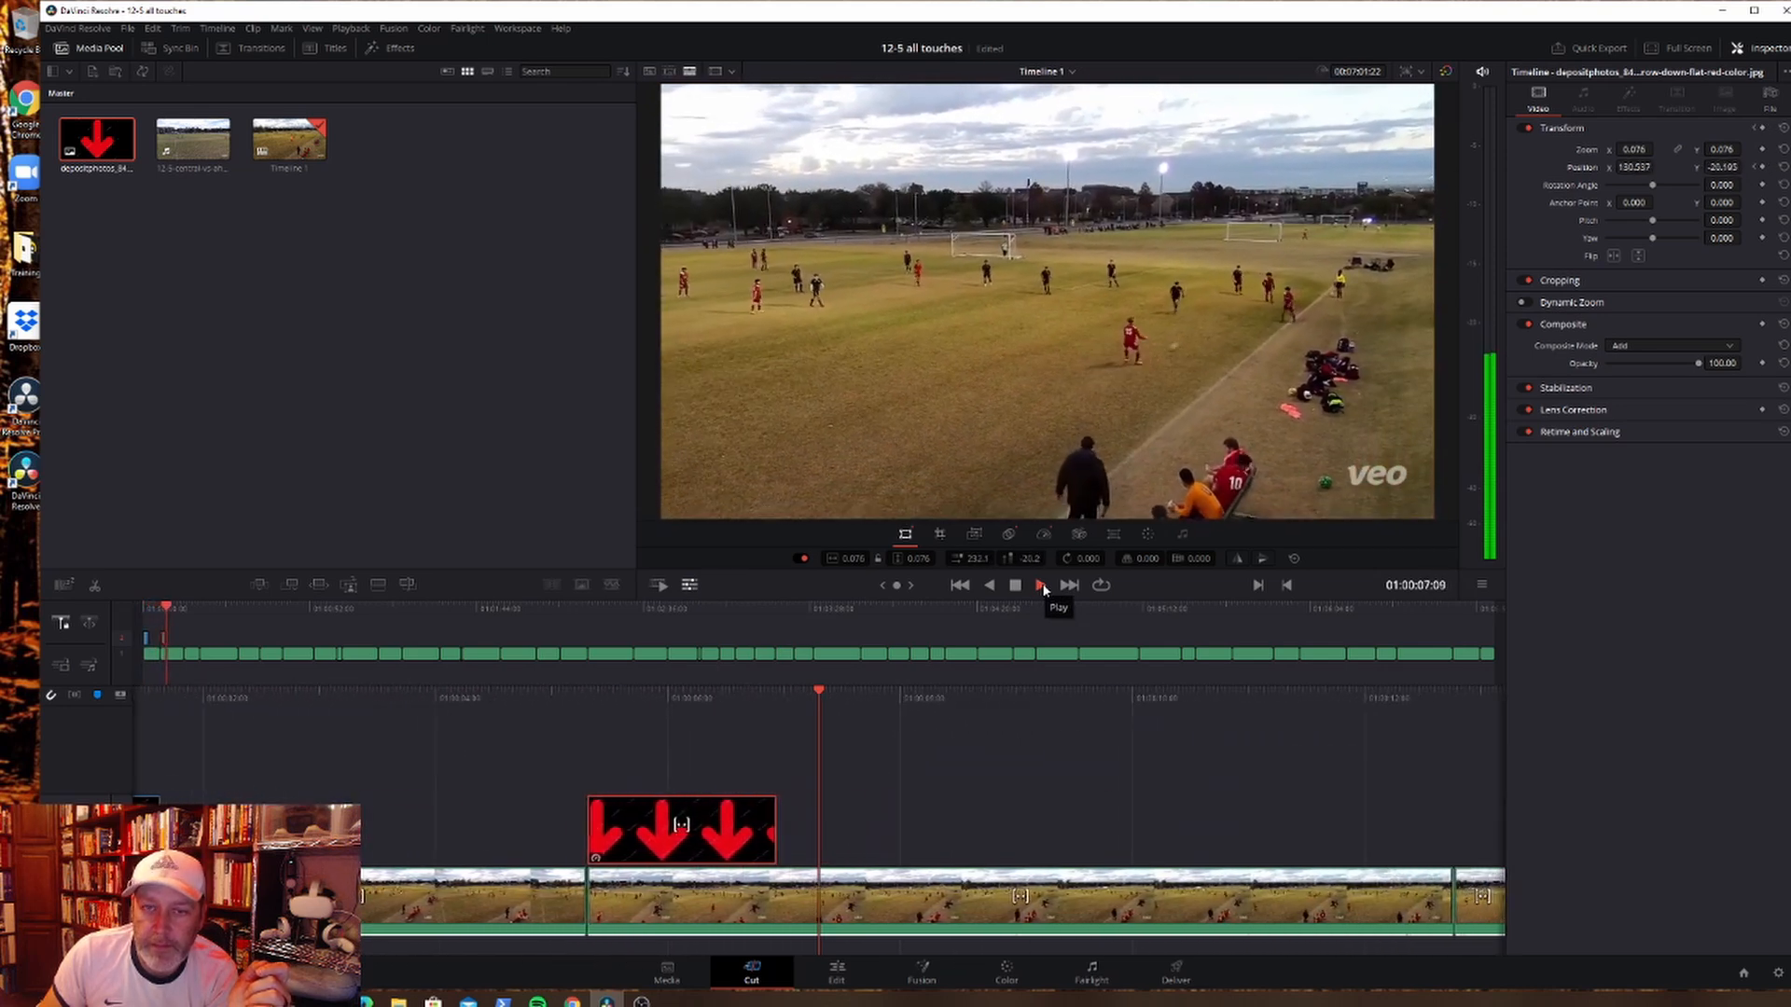
pyautogui.click(1014, 584)
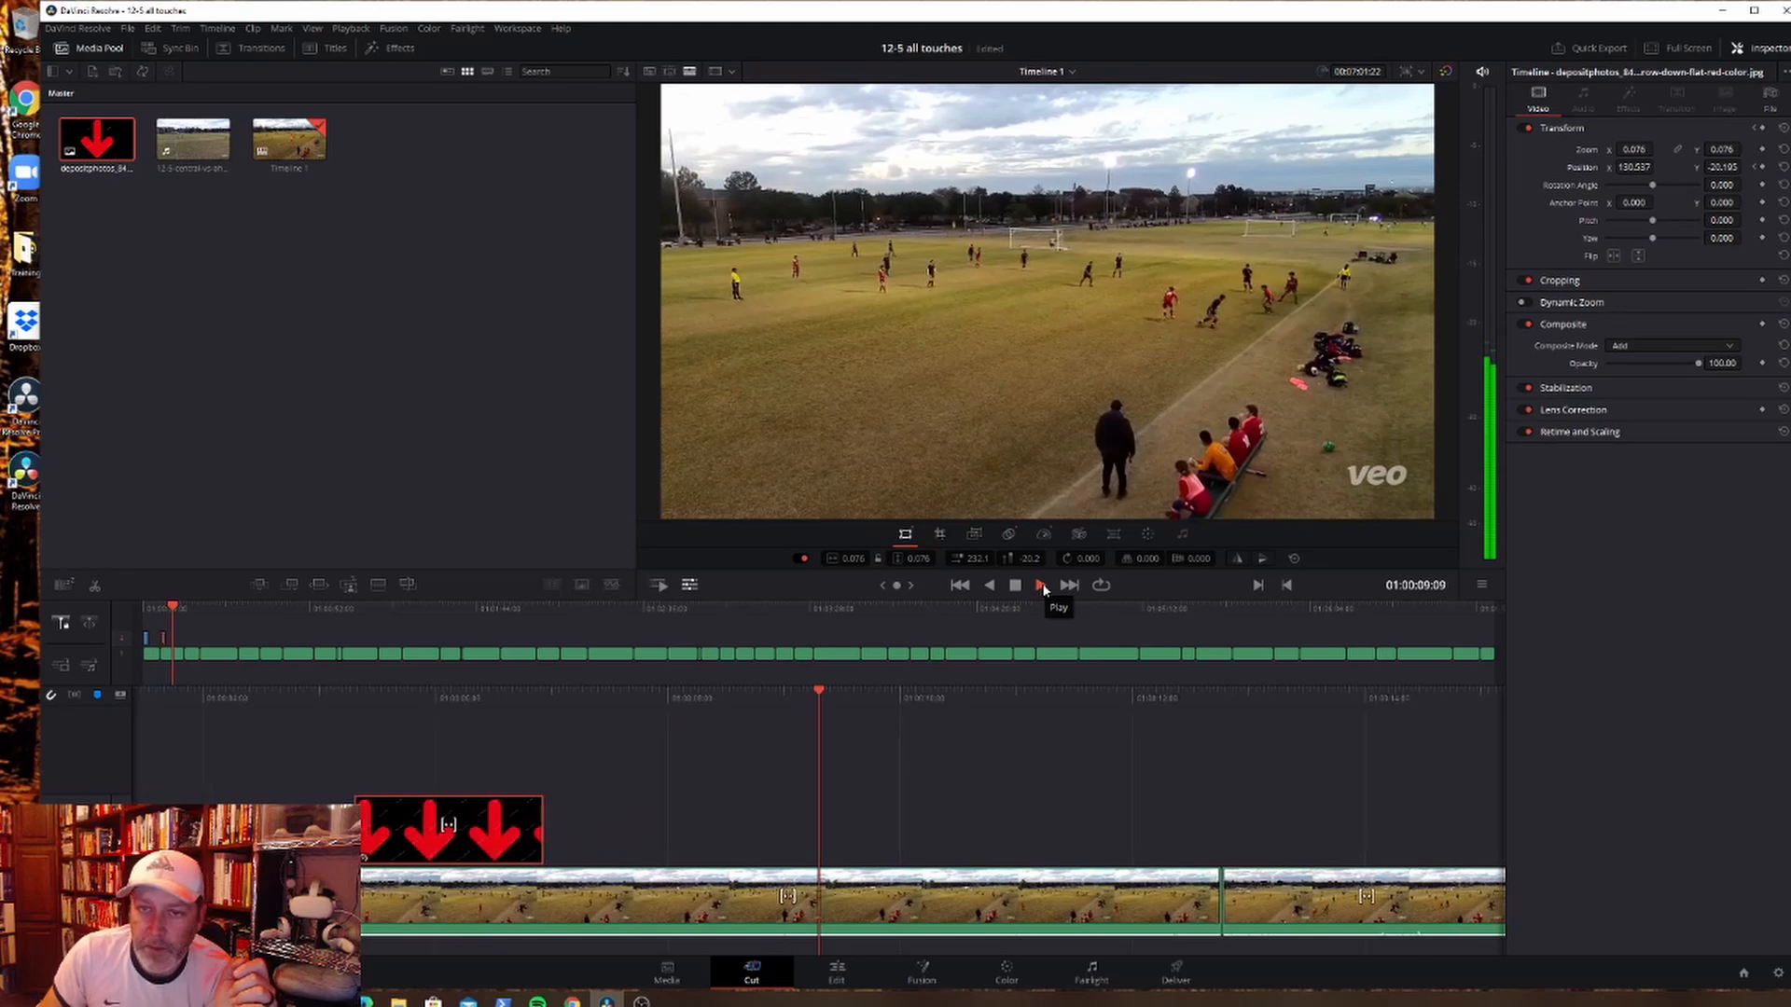
pyautogui.click(1041, 584)
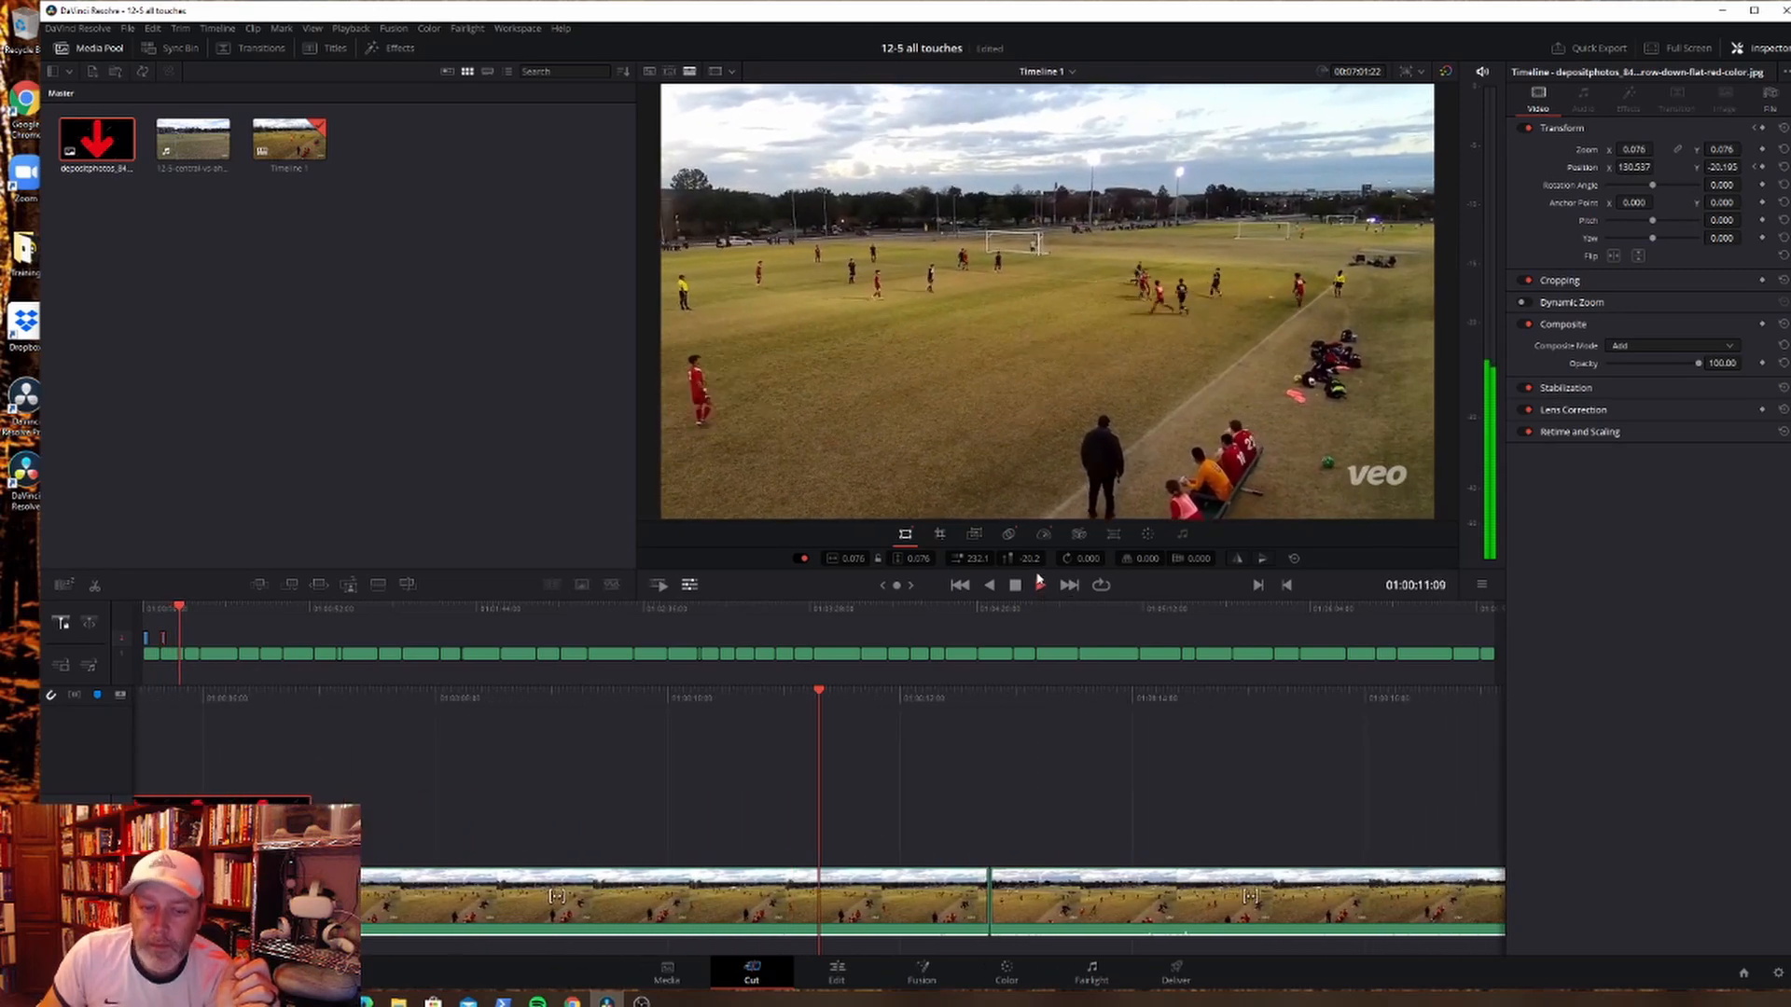
pyautogui.click(1037, 583)
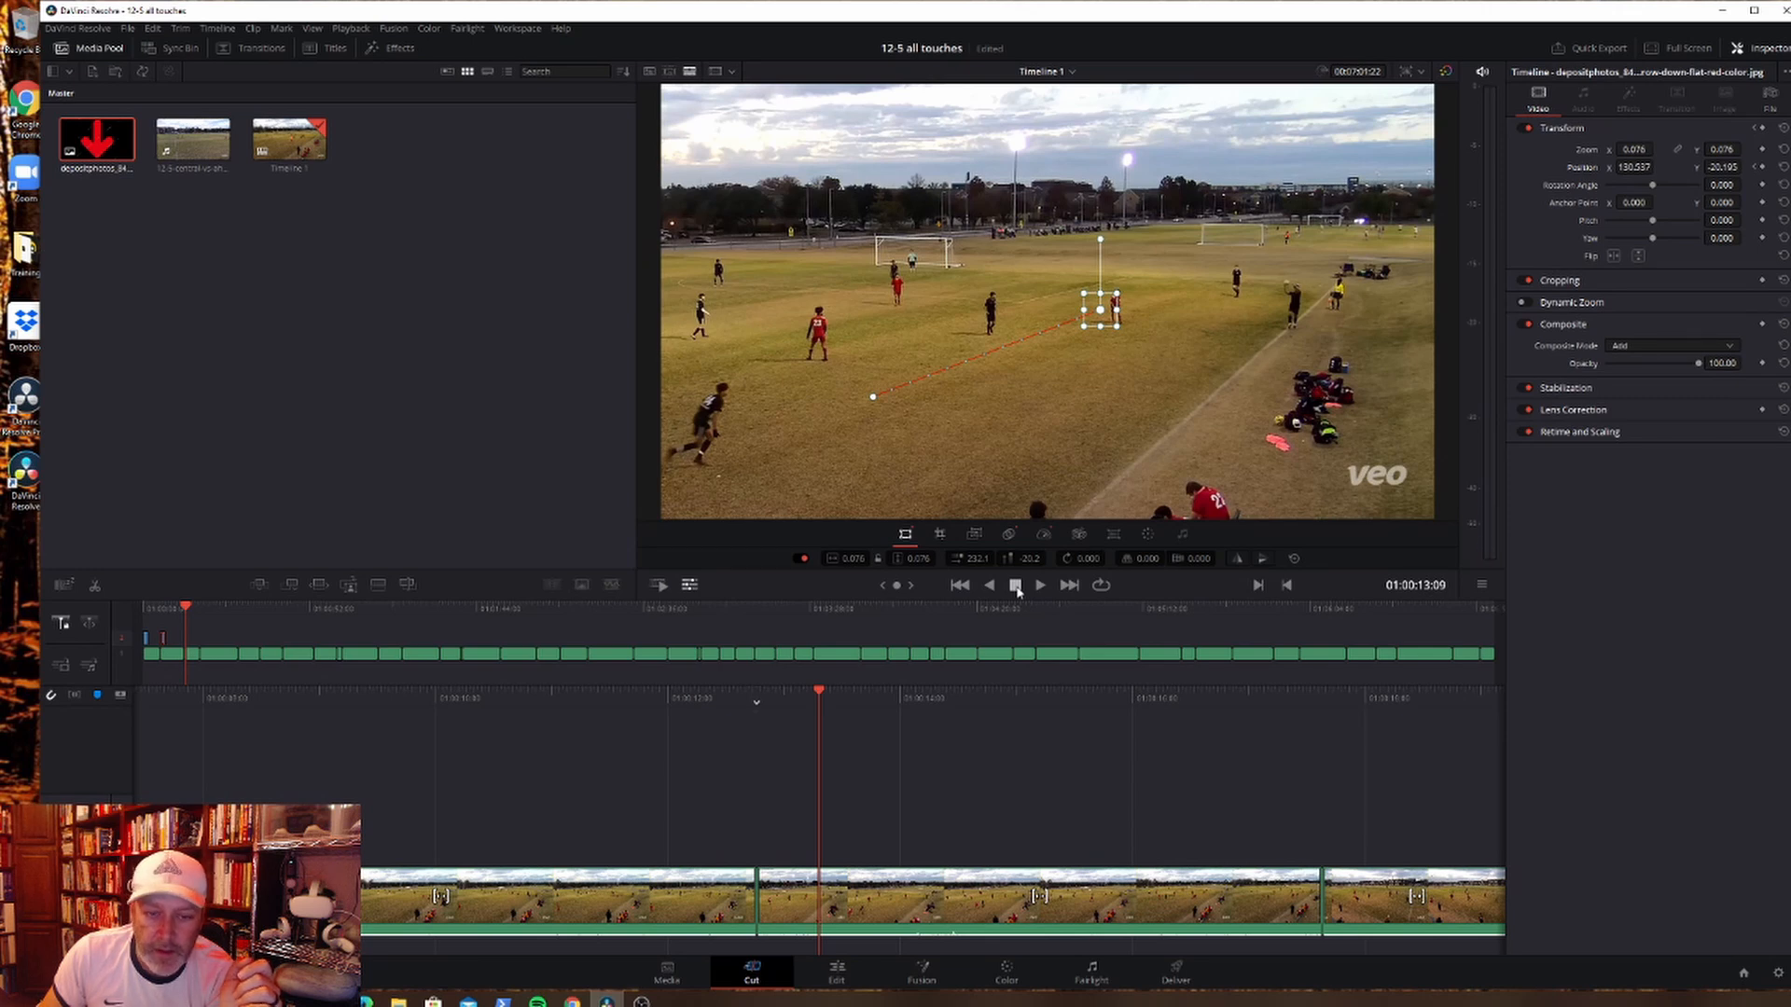
# Step: Paste a third arrow over the next clip, set it on the player in red, and play it back
pyautogui.click(1039, 584)
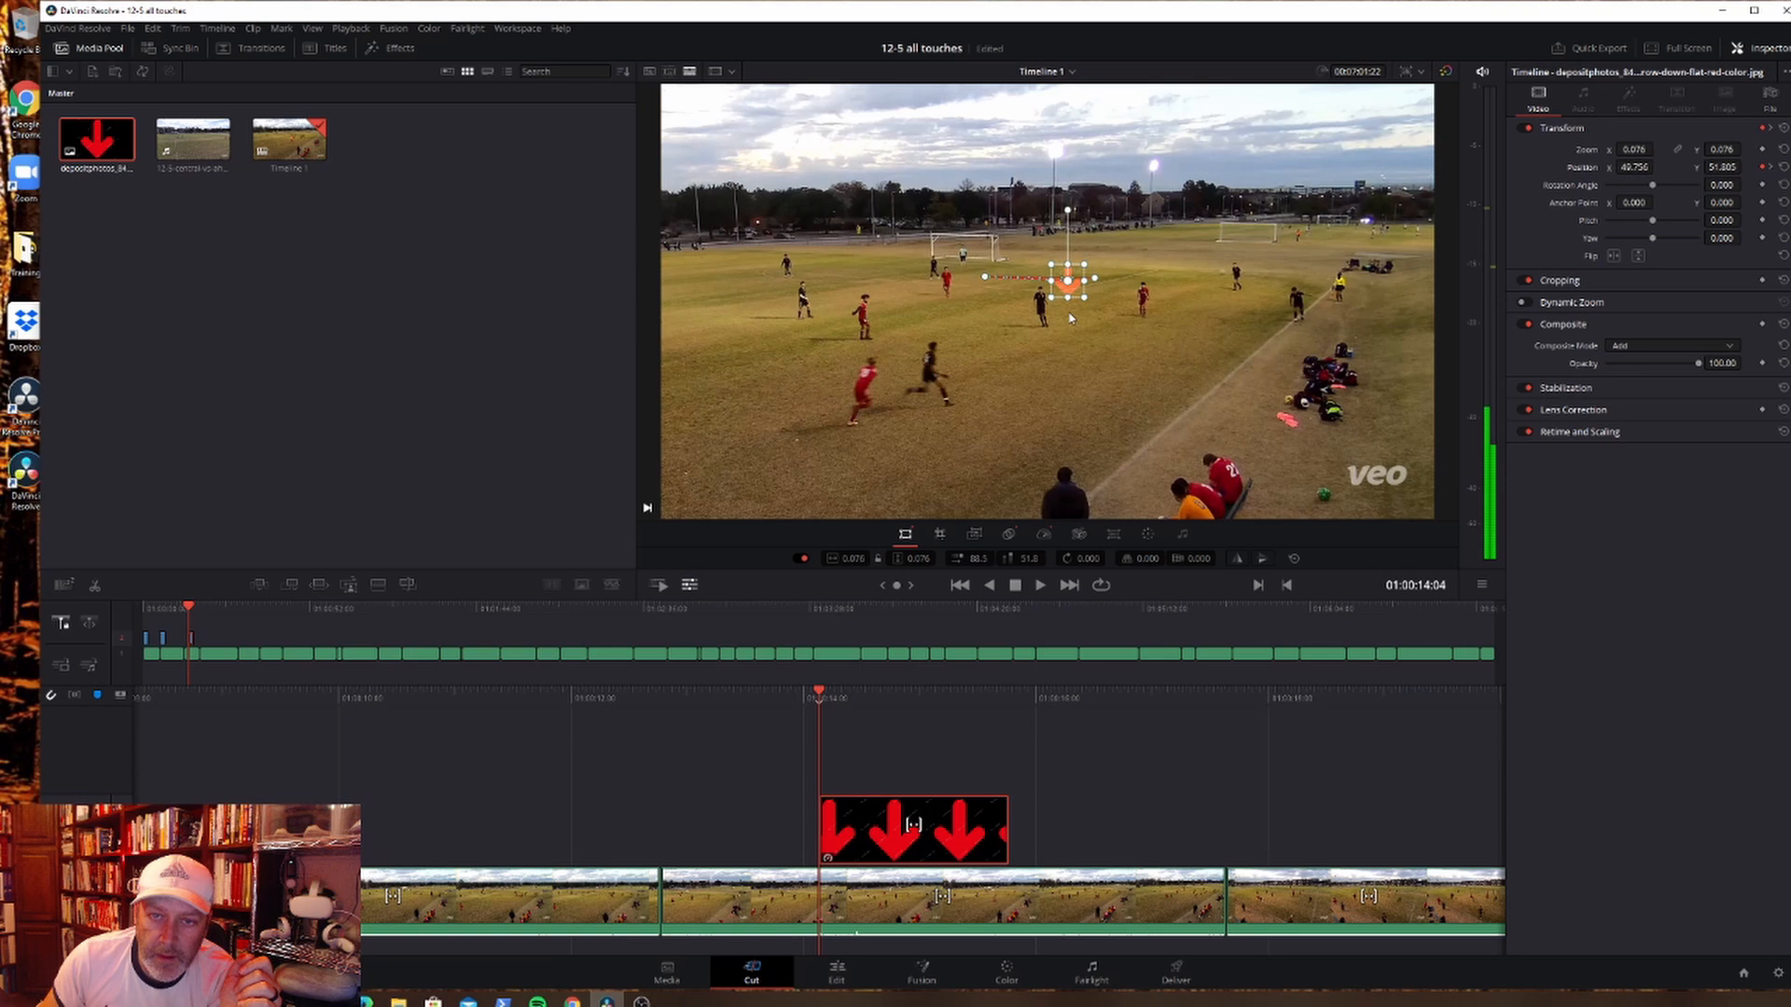
pyautogui.moveTo(1067, 278); pyautogui.dragTo(908, 337)
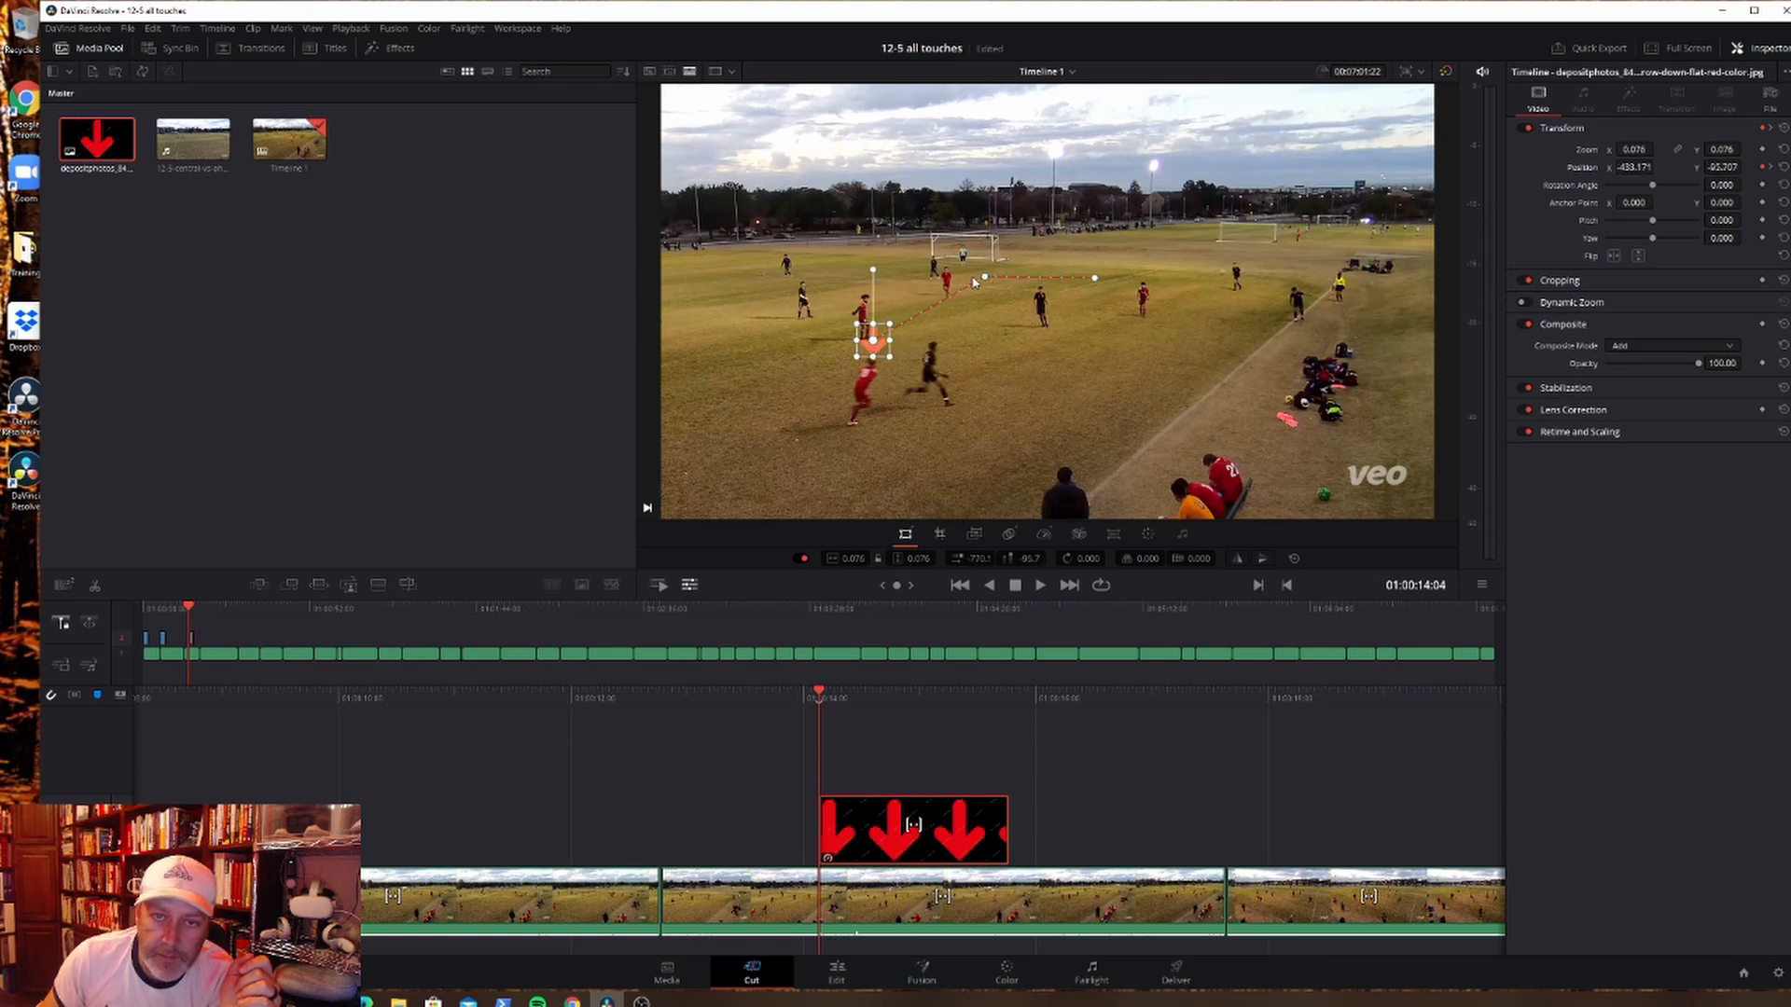
pyautogui.click(1037, 583)
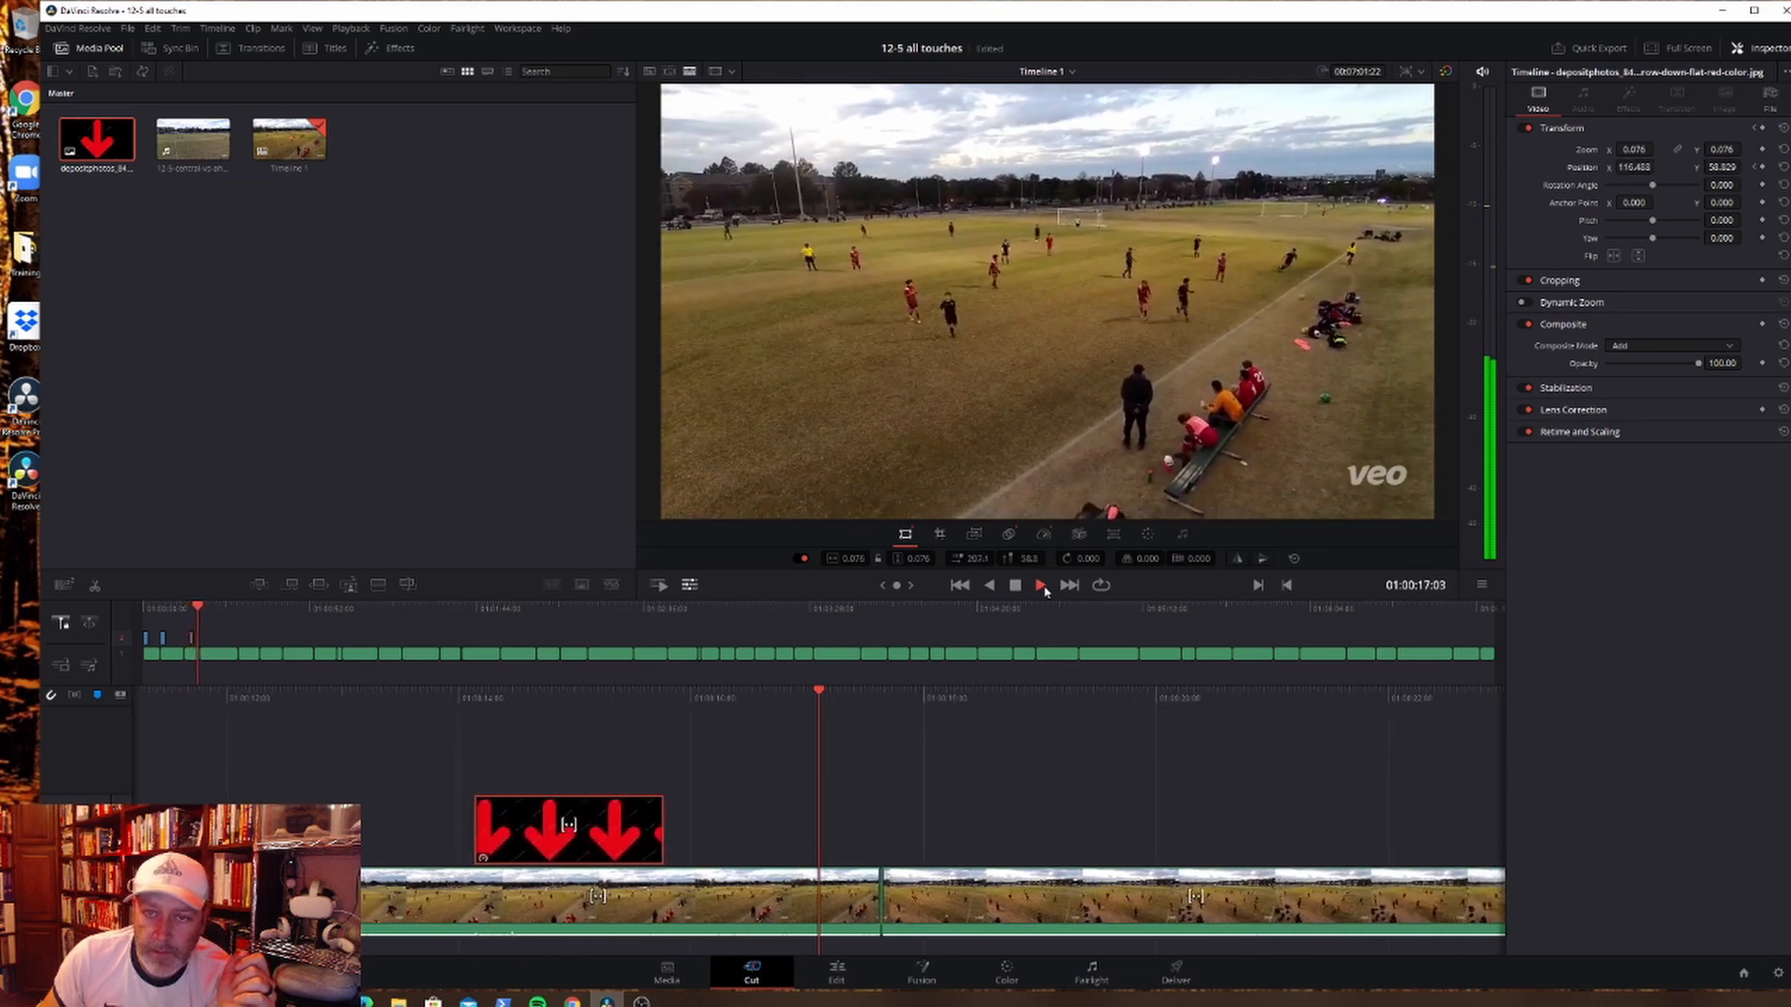
# Step: Stop playback on a further clip ready to paste another arrow copy
pyautogui.click(1037, 584)
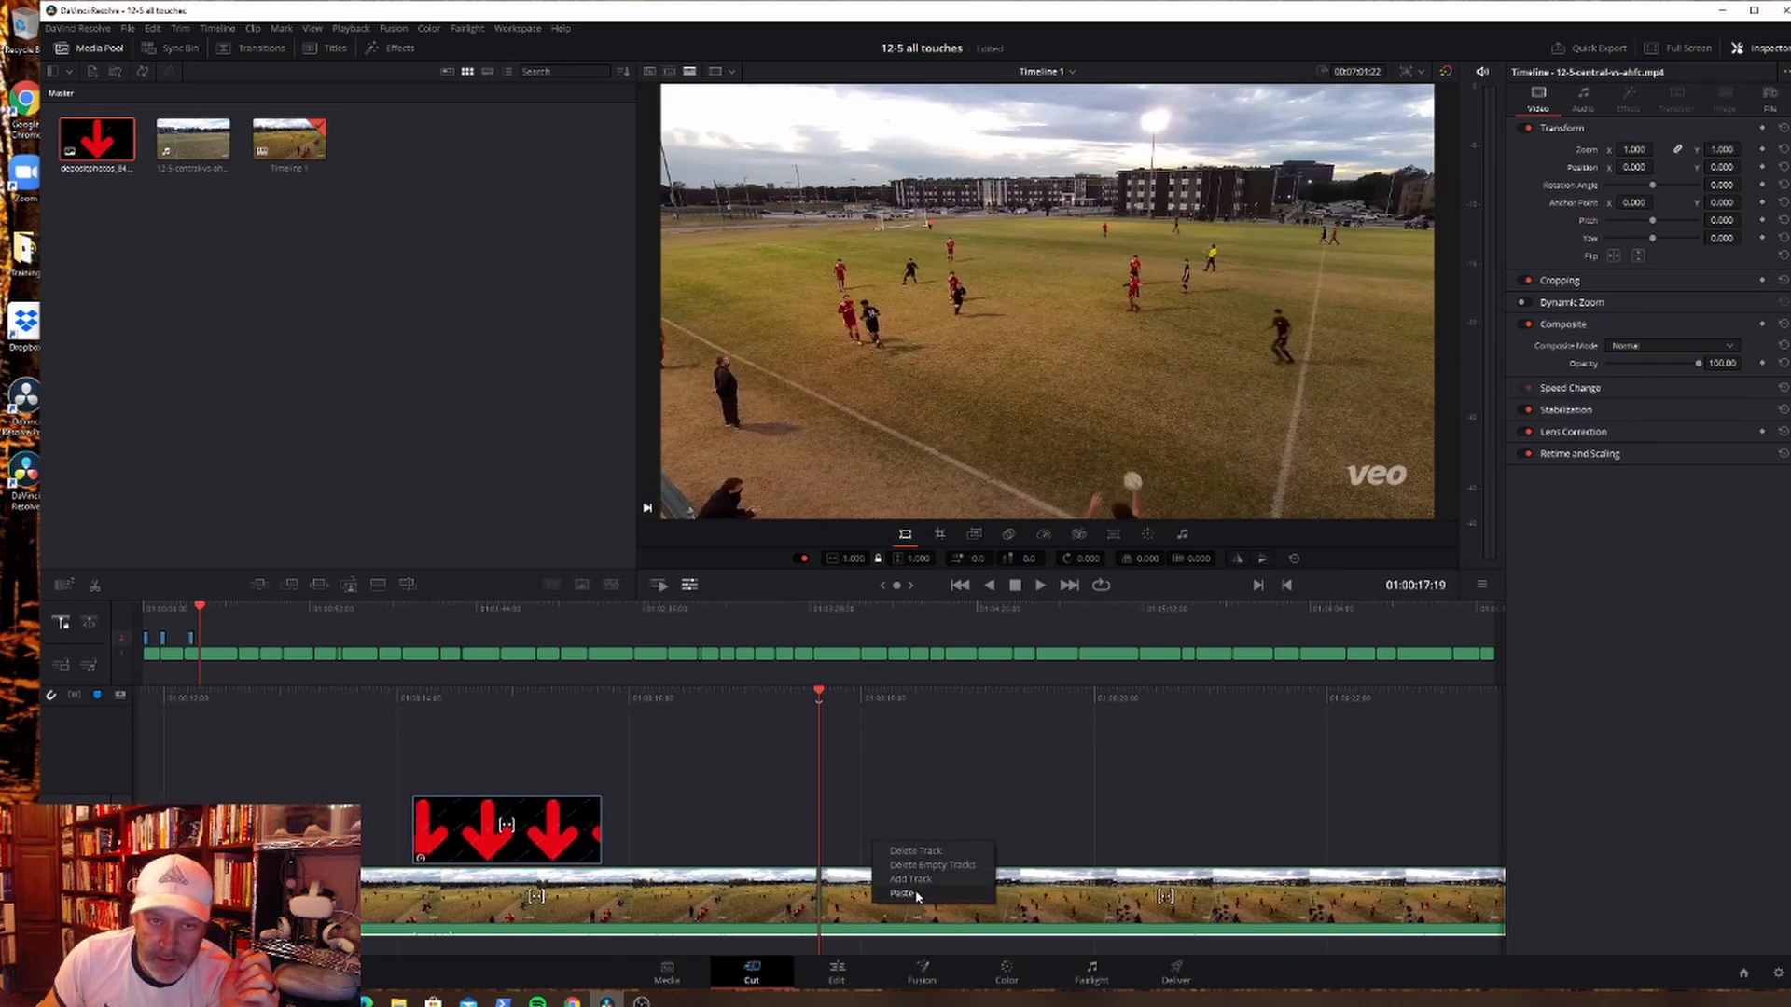
# Step: Paste a fourth arrow over the clip, keyframe it onto the player, and go to Save Project
pyautogui.click(905, 893)
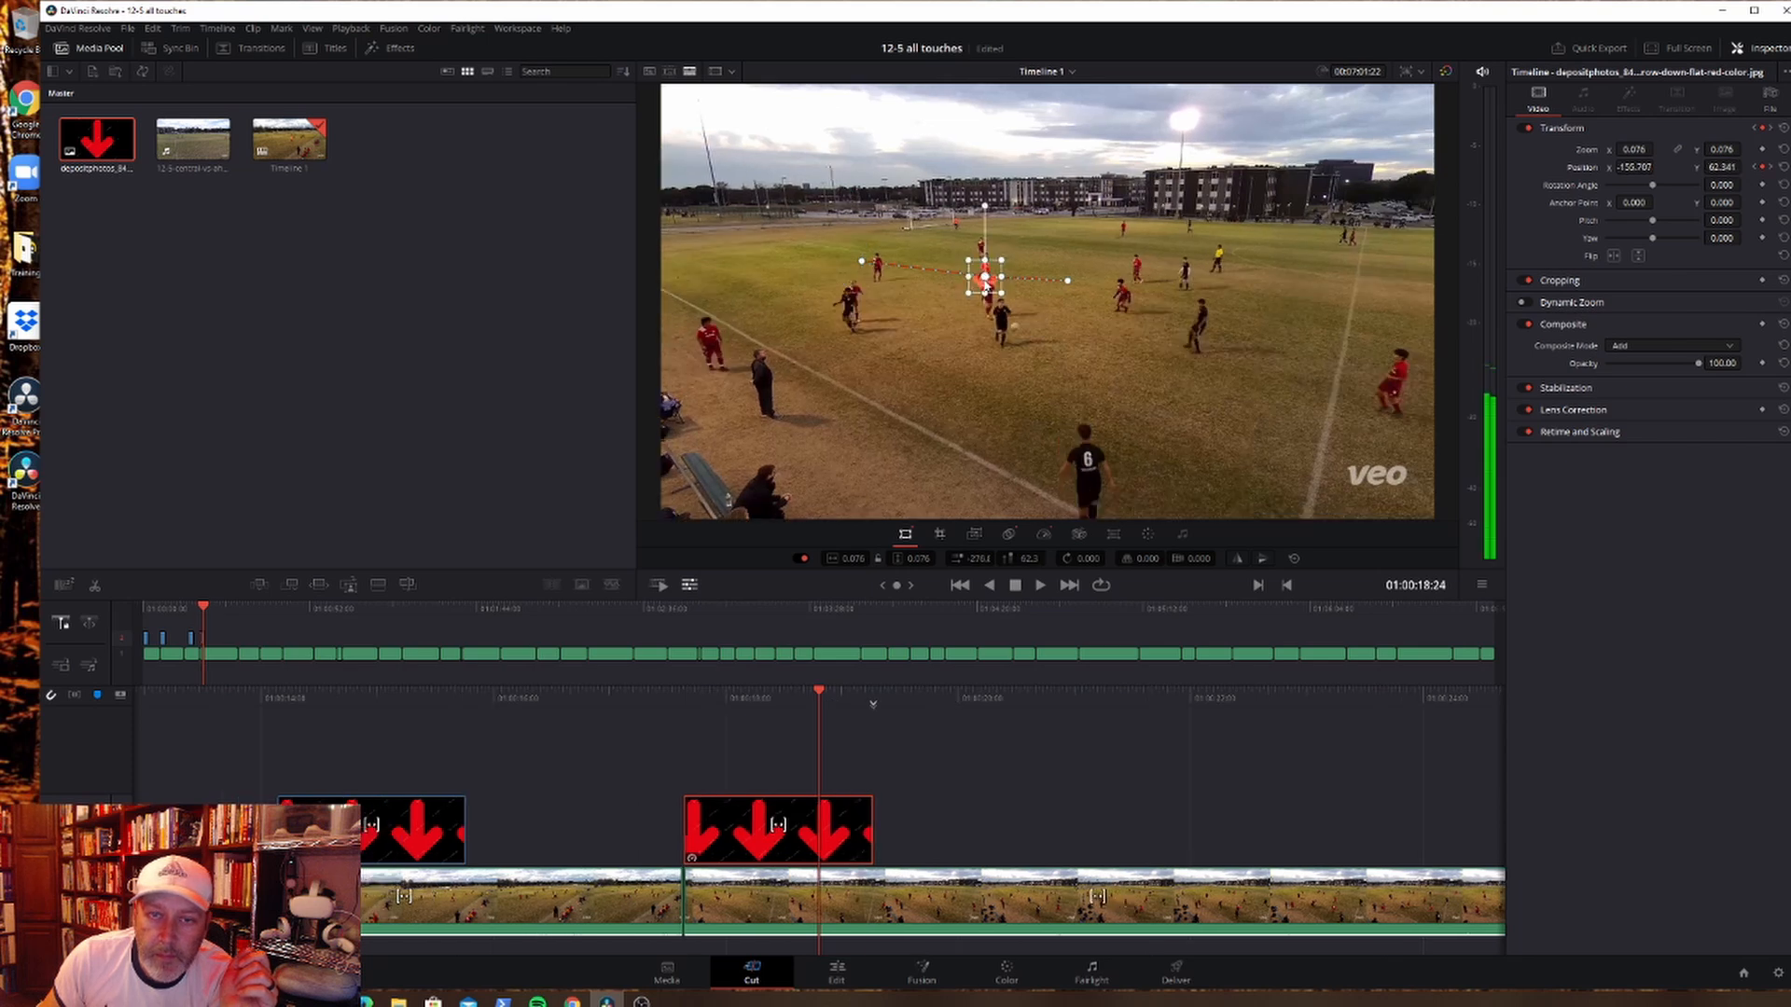
pyautogui.moveTo(985, 280); pyautogui.dragTo(851, 267)
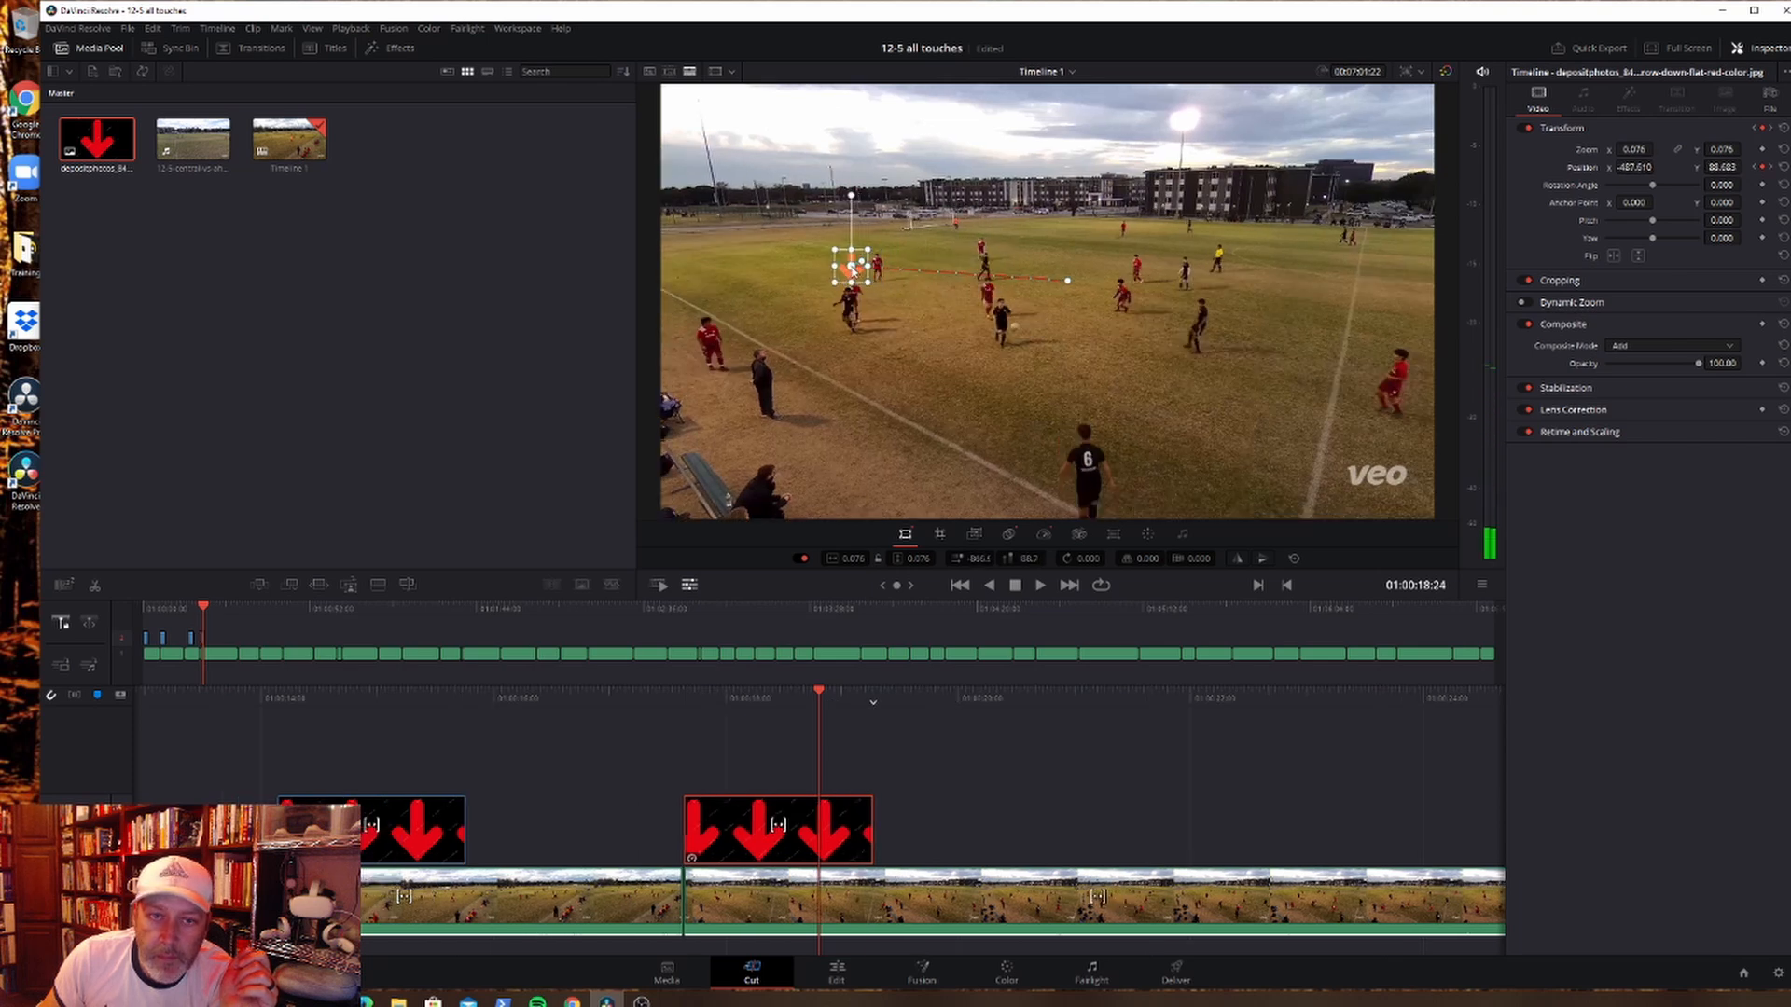
pyautogui.moveTo(850, 271); pyautogui.dragTo(851, 263)
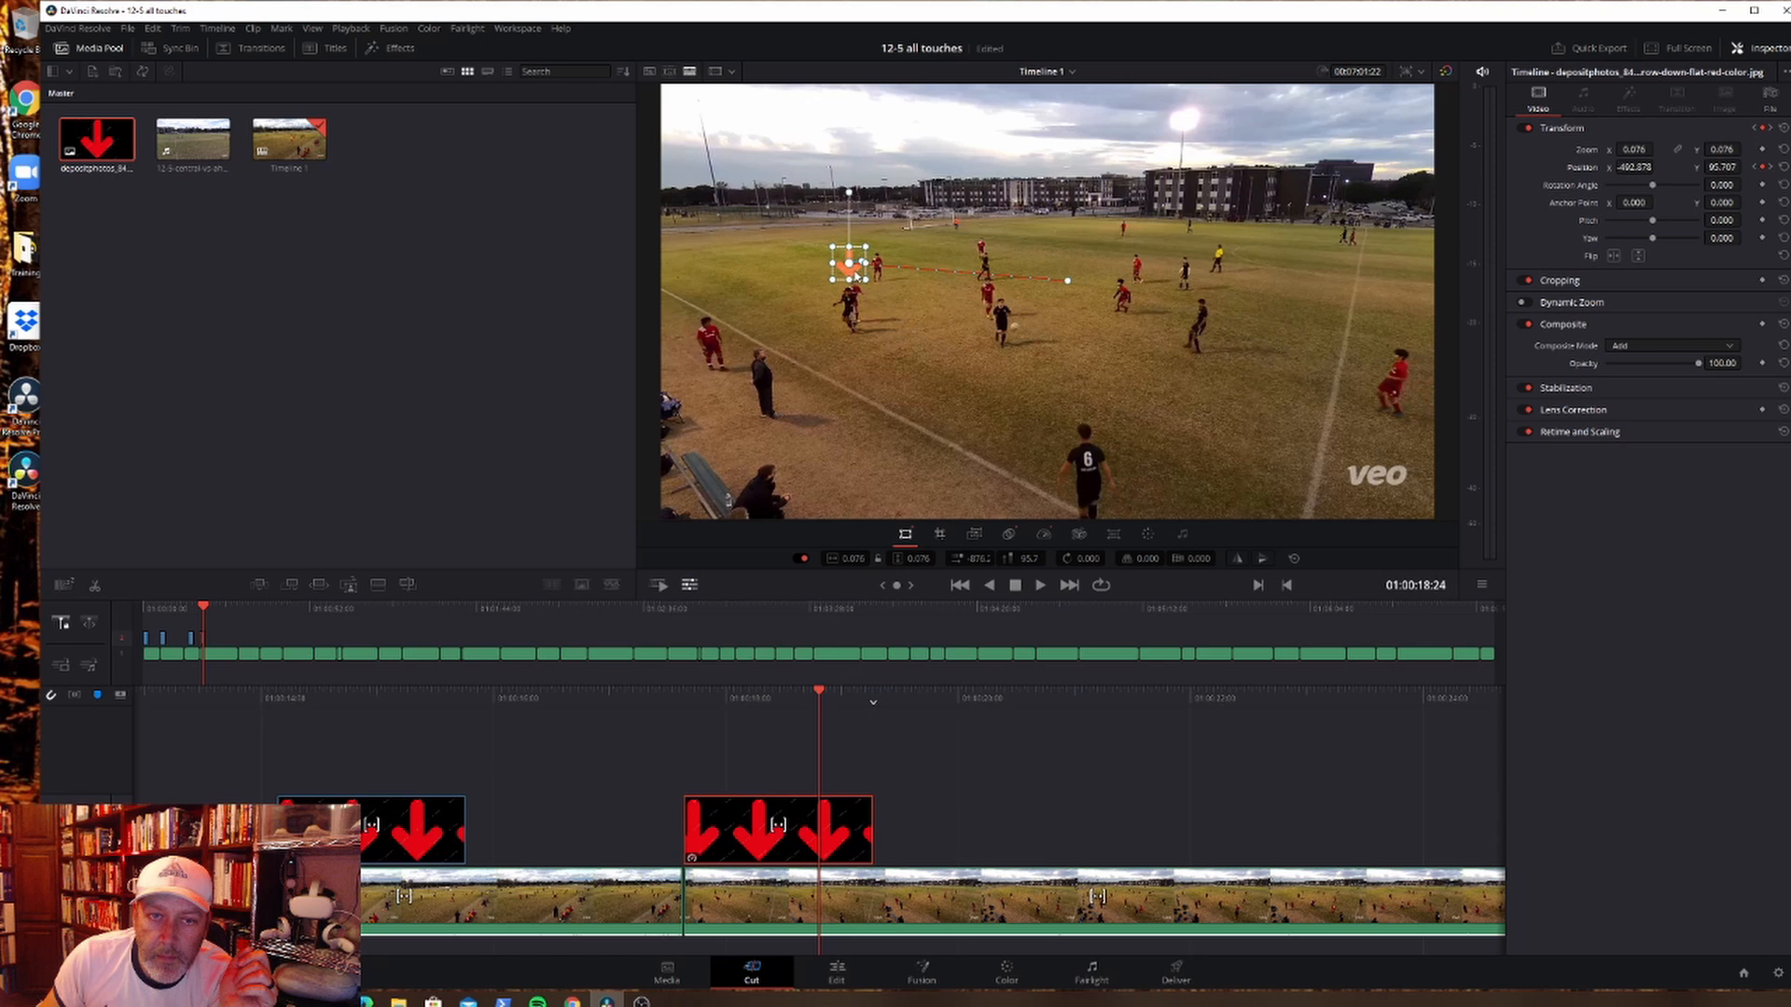
pyautogui.moveTo(725, 715)
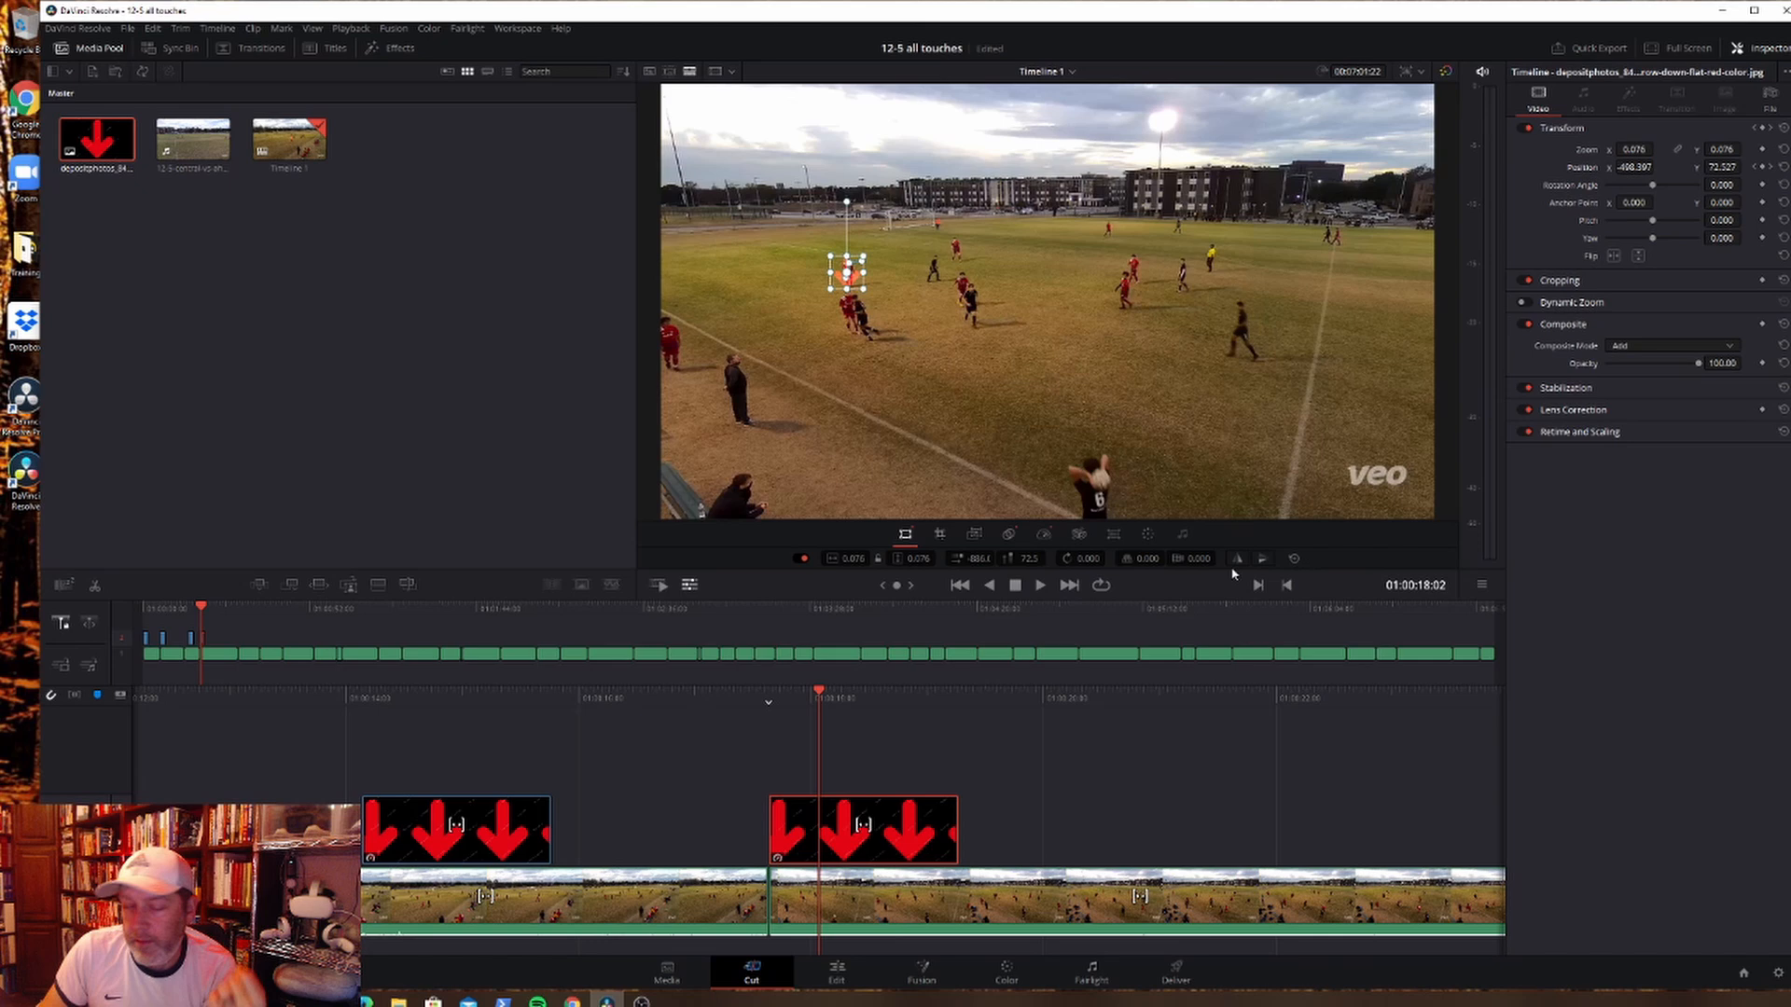
pyautogui.click(129, 28)
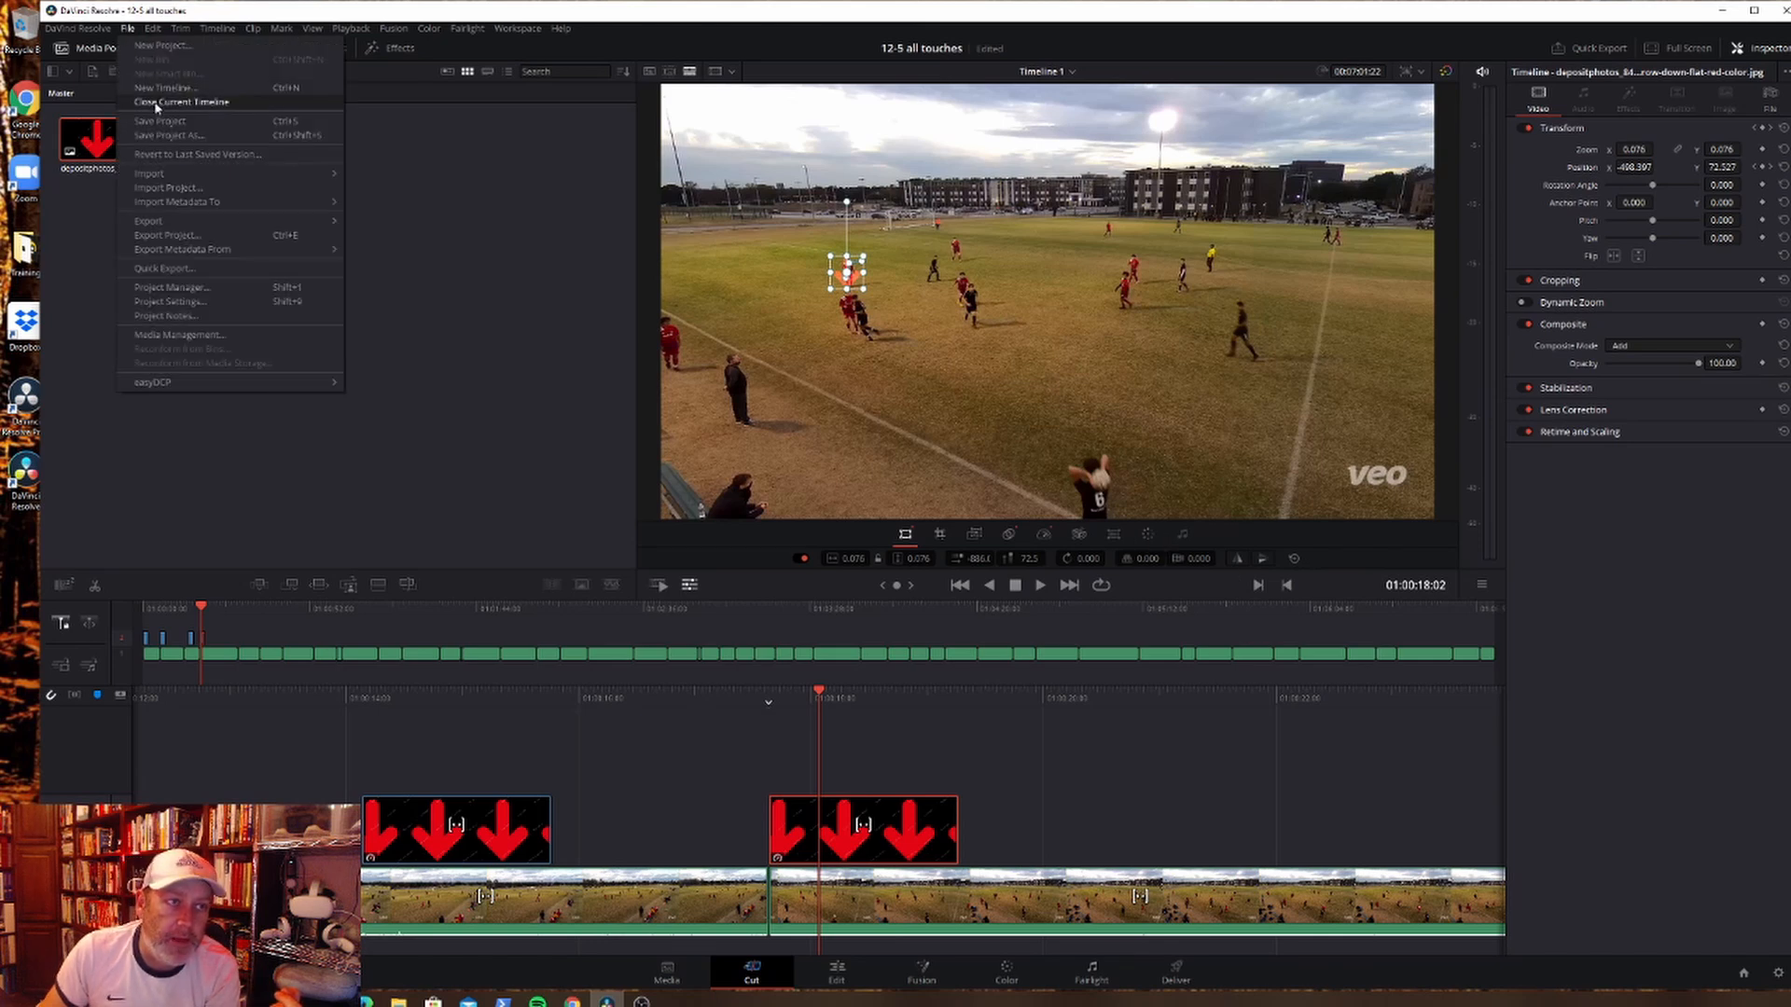